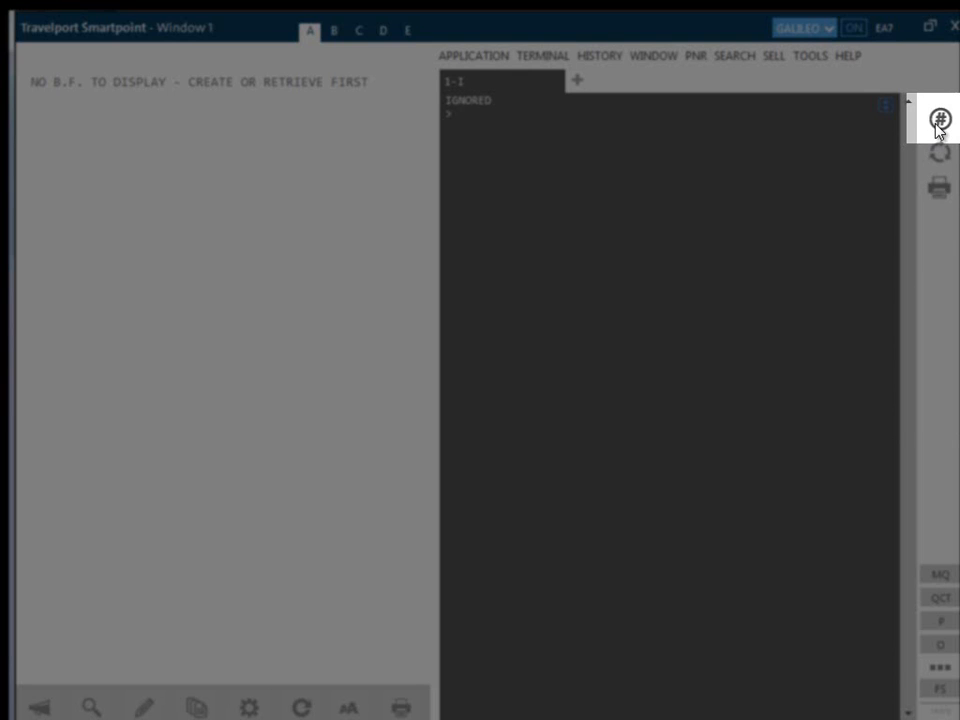
Show the Quick Commands panel and begin searching it with 'a'.
left_click(938, 120)
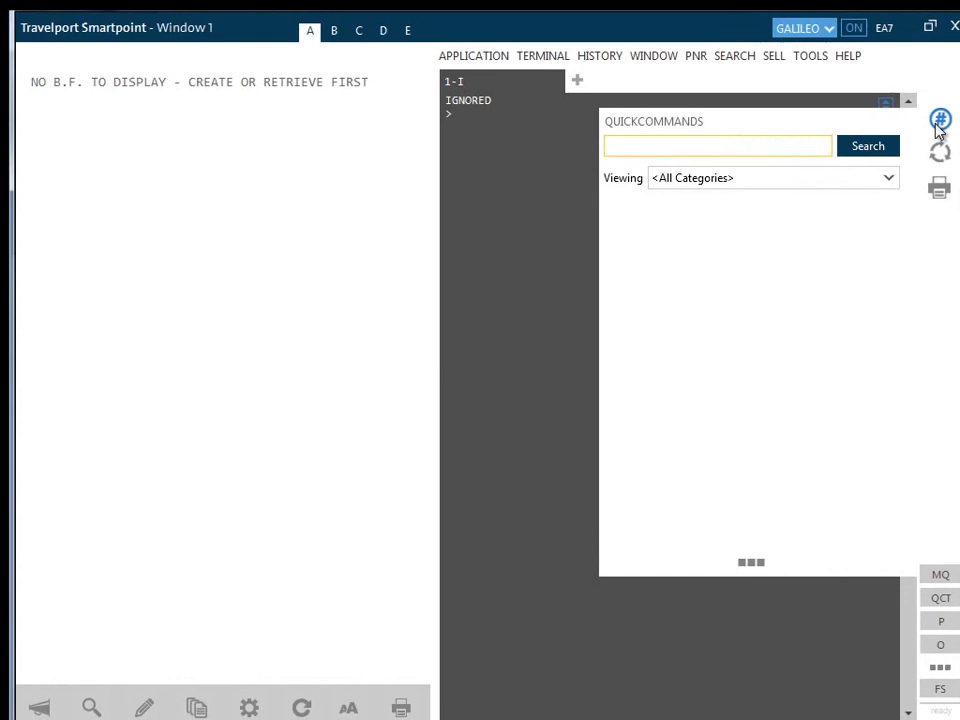
type("a")
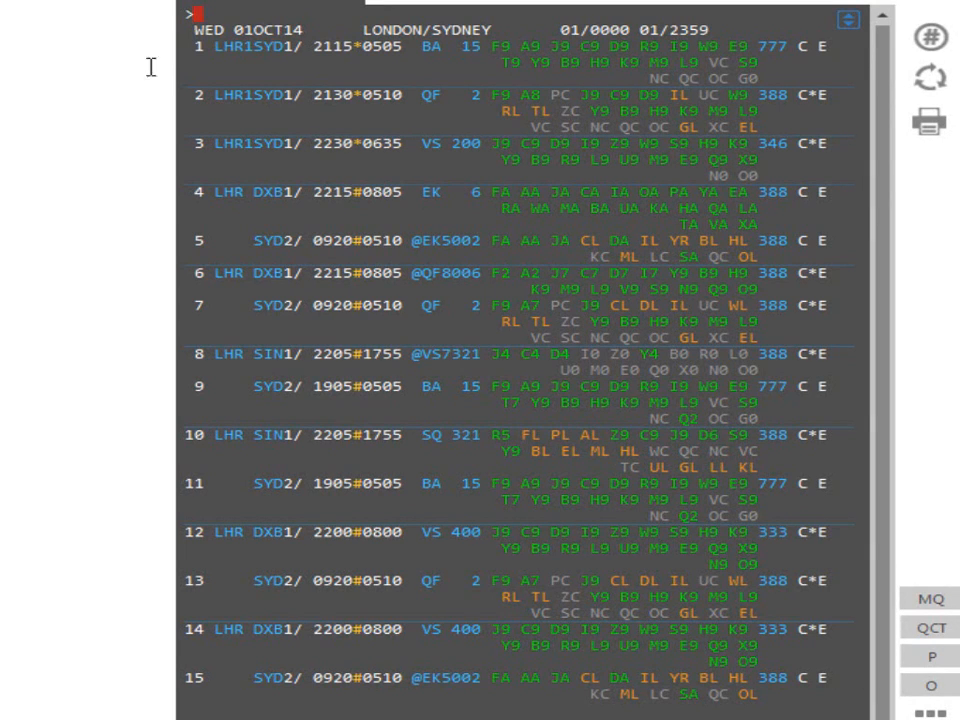
mouse_move(224, 56)
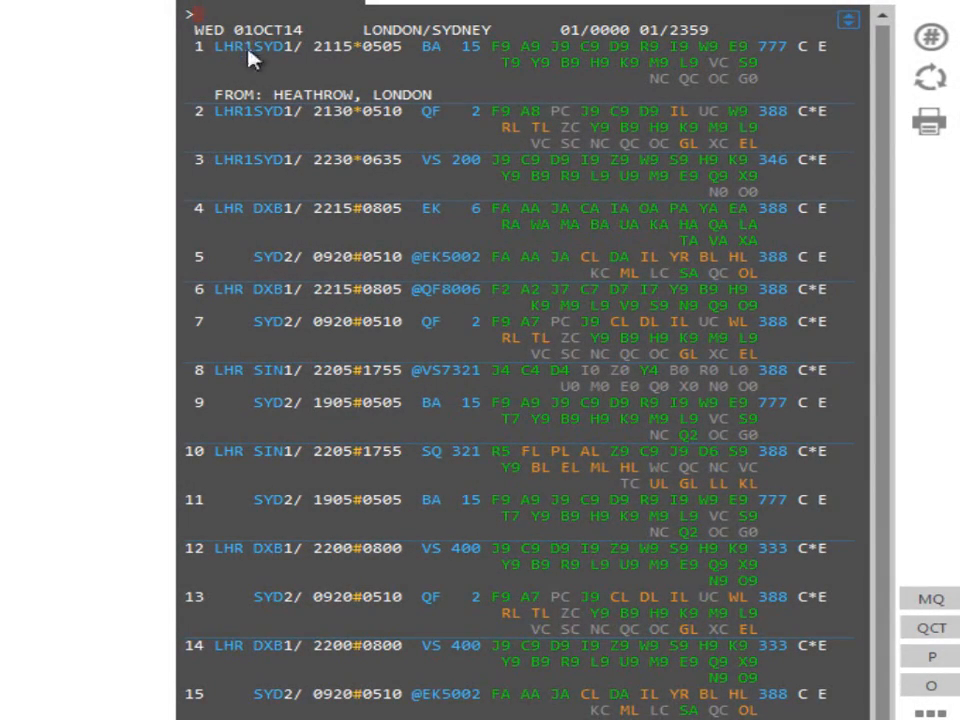
mouse_move(228, 64)
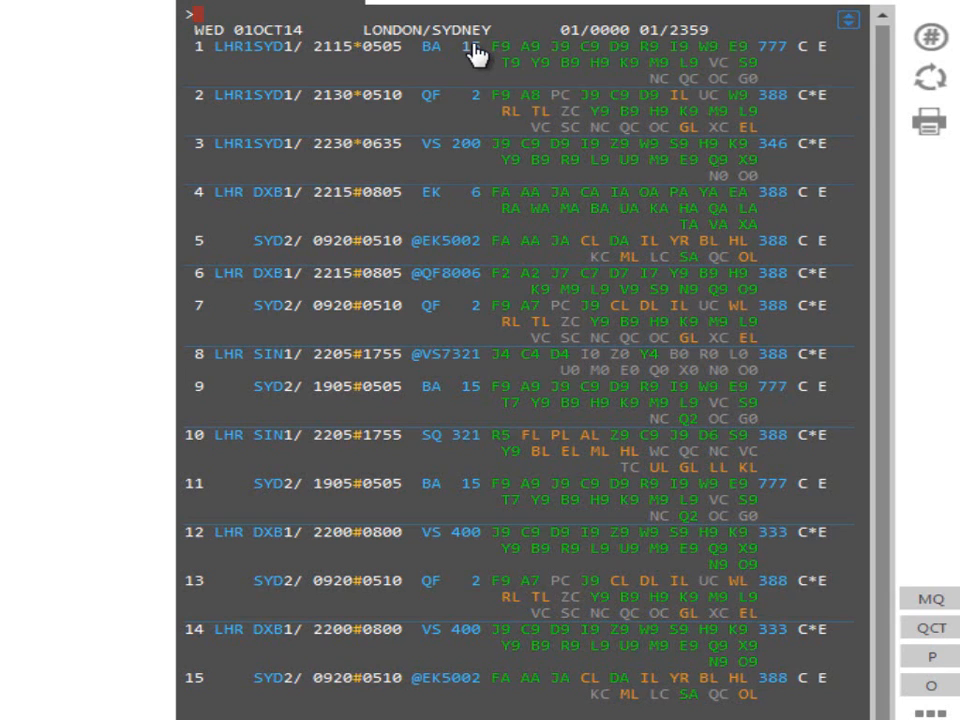
Expand flight 1 (BA 15) to reveal LHR T5 to SYD T1 and 22:50 flying time.
left_click(472, 52)
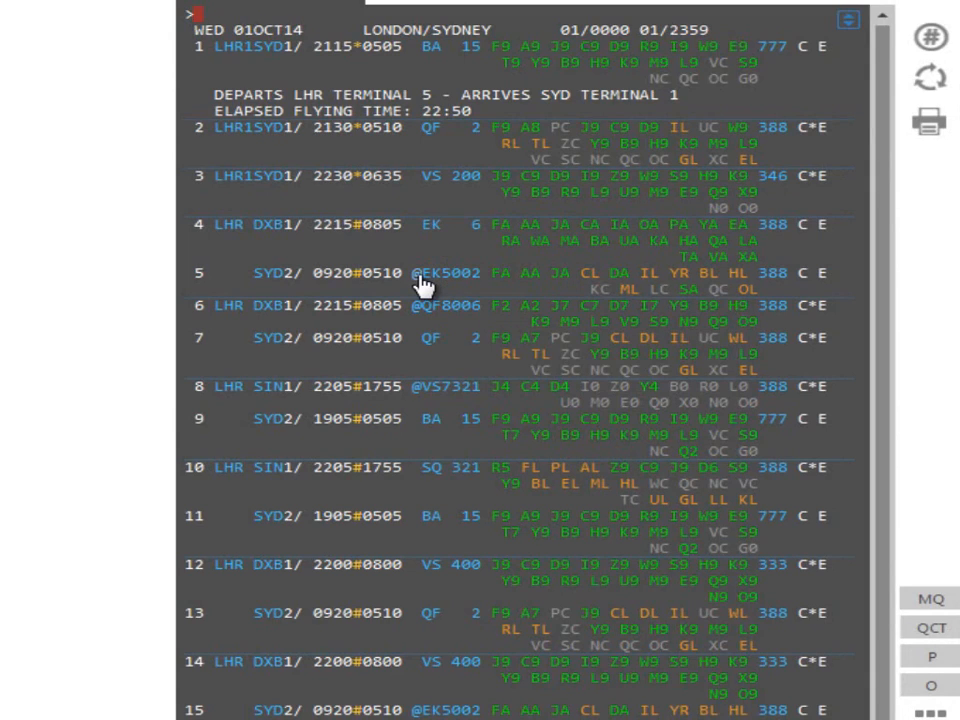
mouse_move(416, 312)
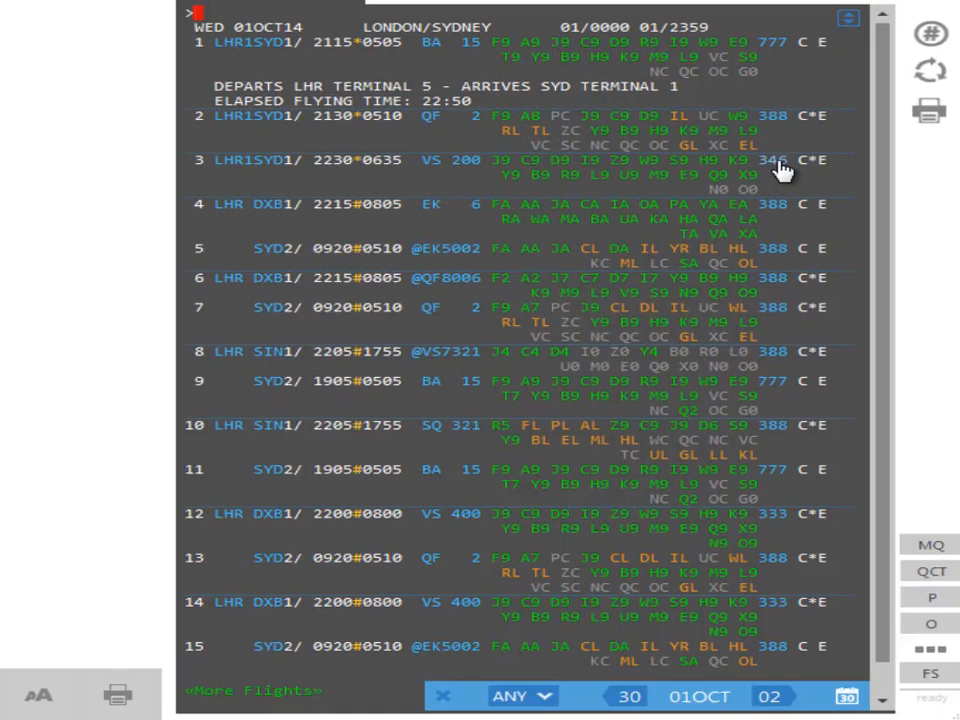
mouse_move(744, 224)
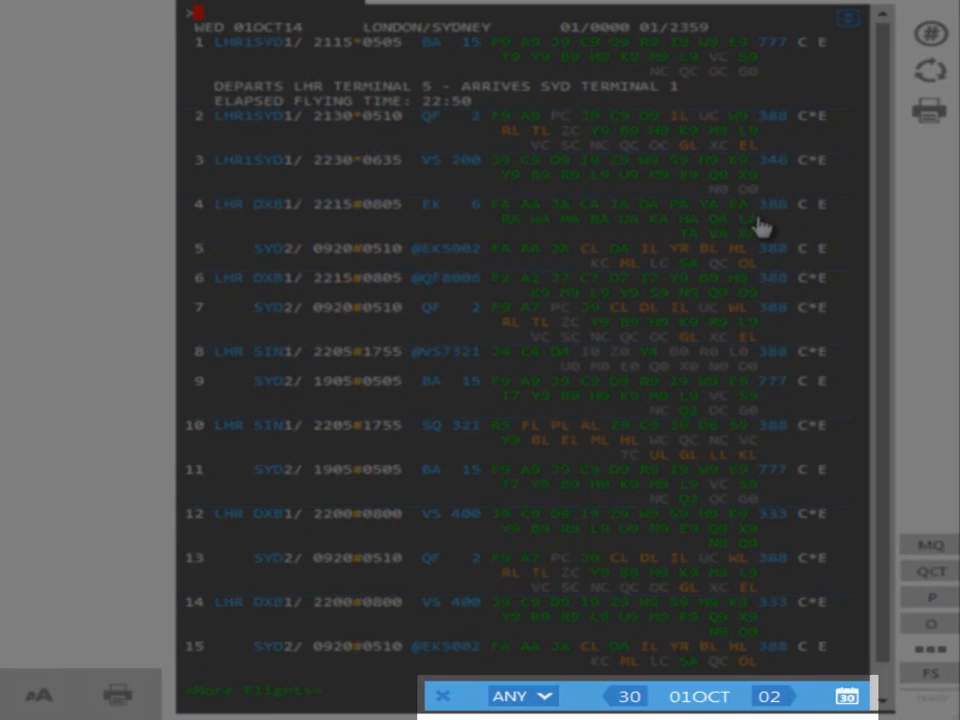
mouse_move(752, 312)
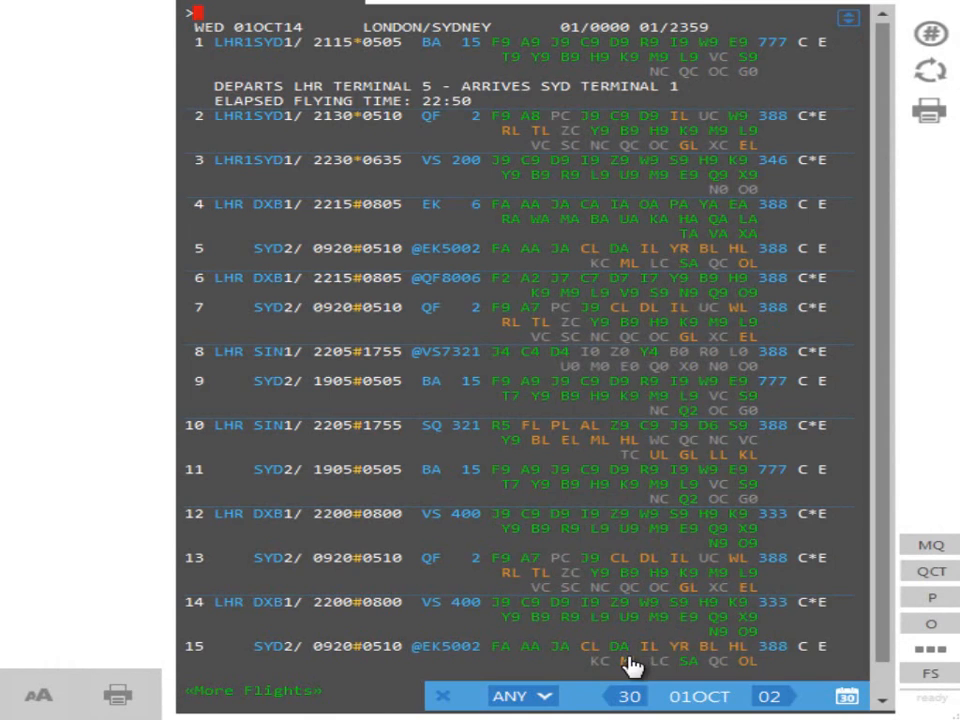
mouse_move(642, 696)
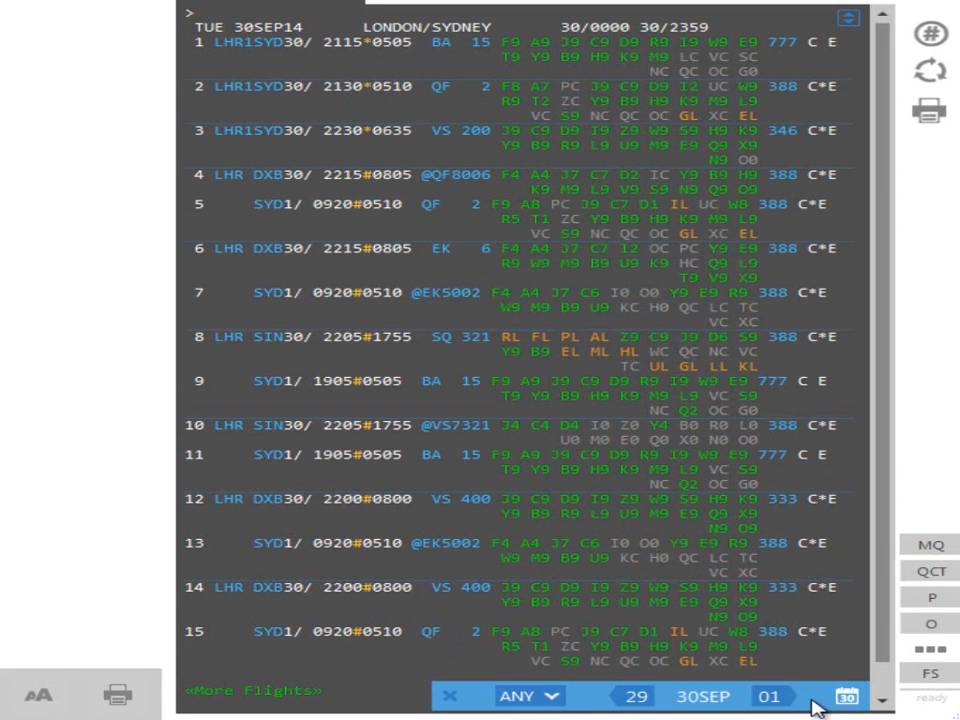
mouse_move(792, 692)
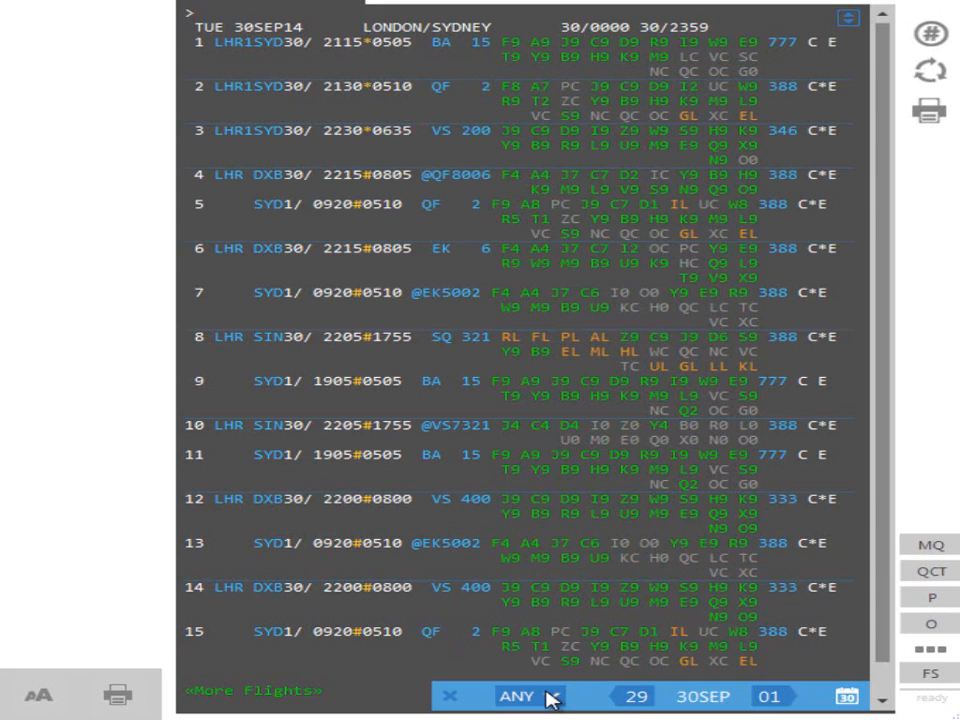
Move the London–Sydney availability back one day to 30SEP.
left_click(520, 694)
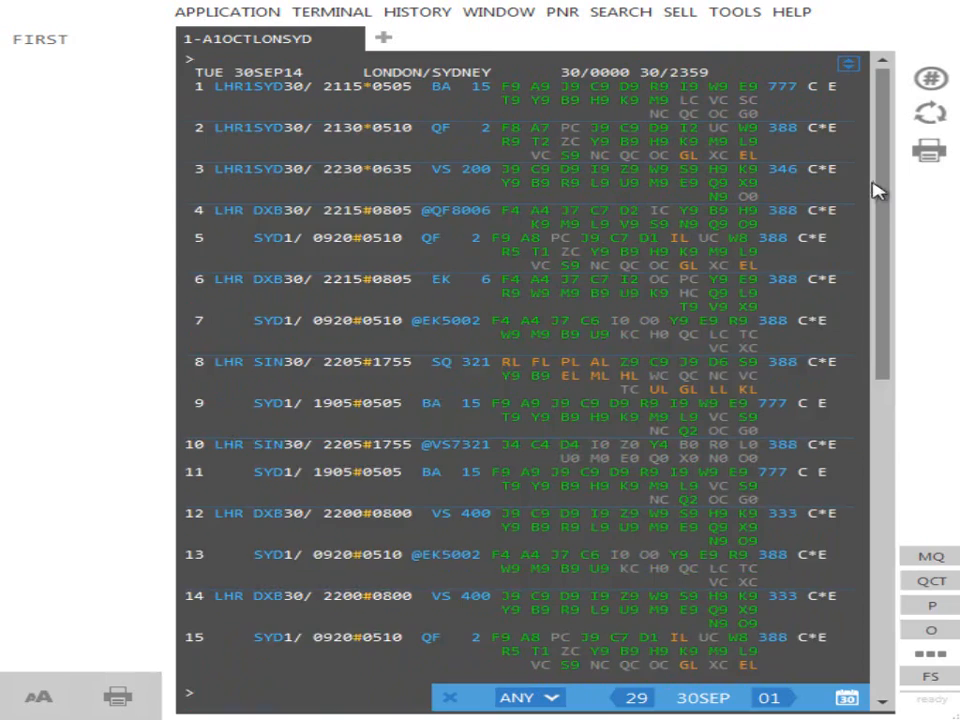
mouse_move(272, 62)
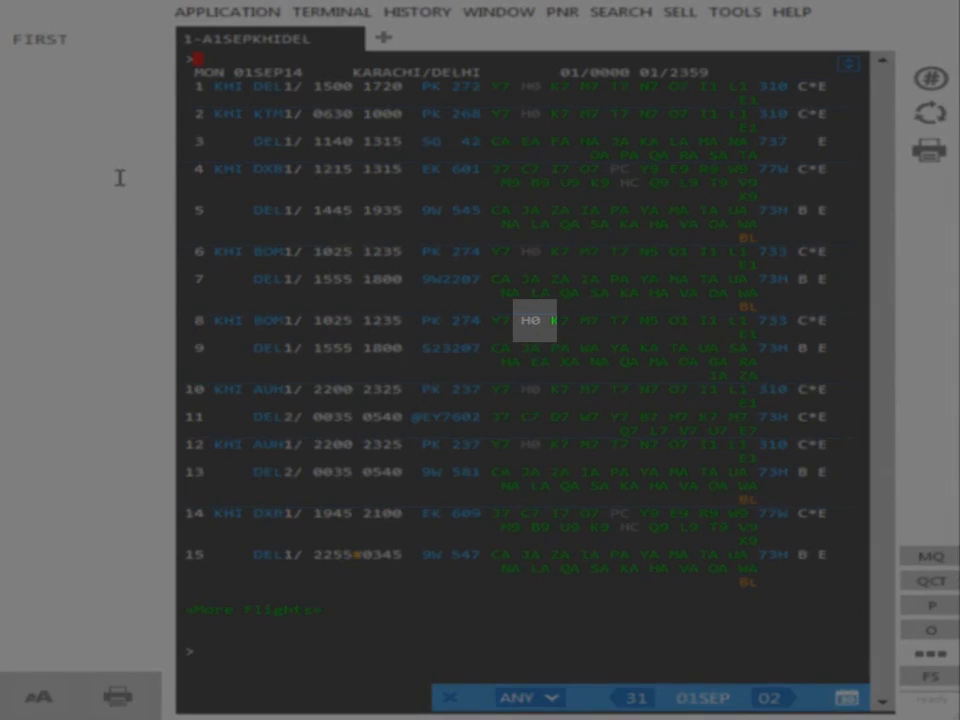
mouse_move(532, 320)
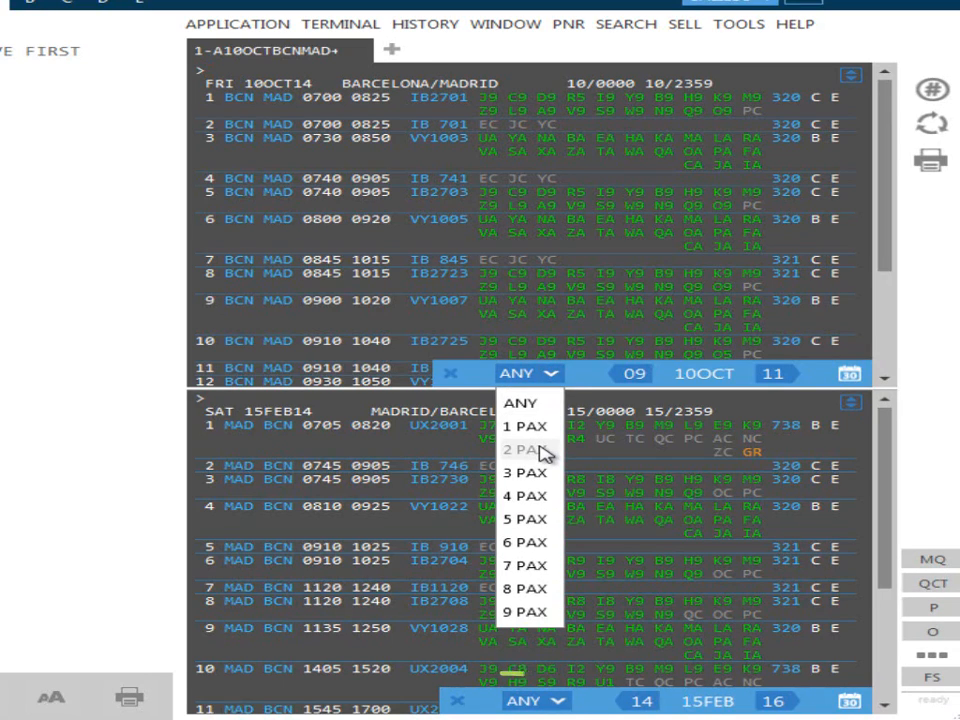
Request Air France availability ATH–PAR 01AUG above and PAR–ATH 15AUG below.
left_click(520, 448)
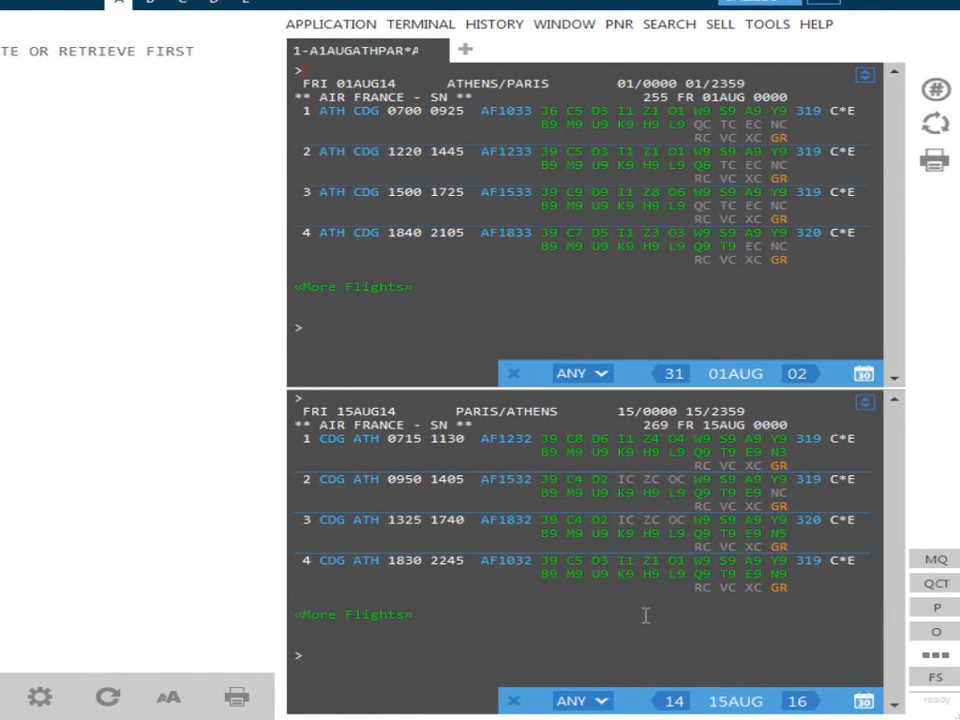
Start an air availability search with origin NYC and 'rio' typed as destination.
left_click(668, 24)
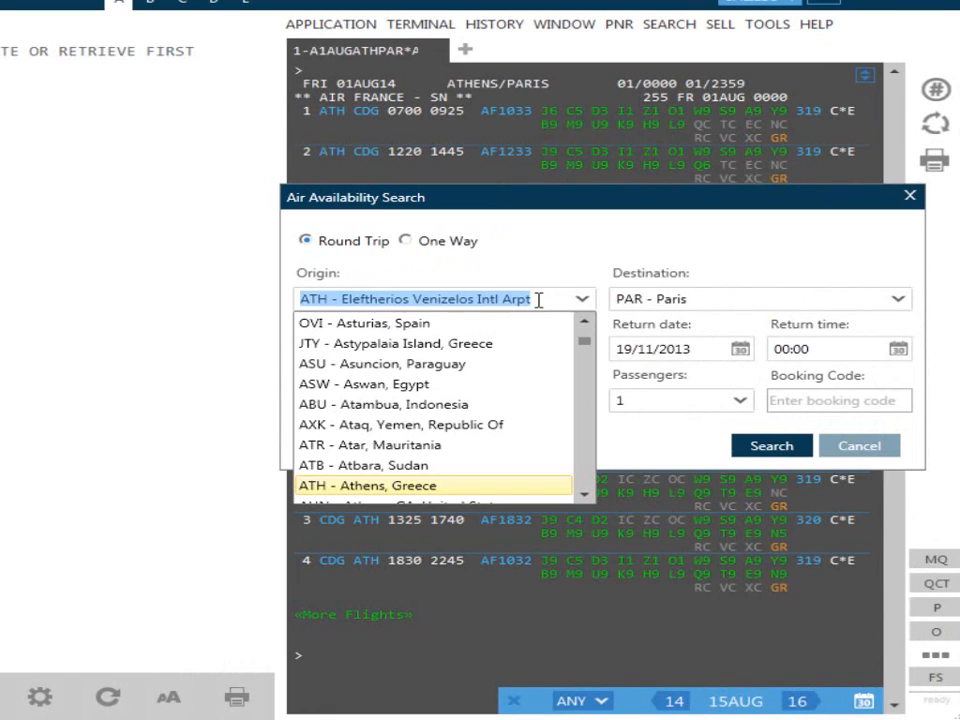
type("nyc")
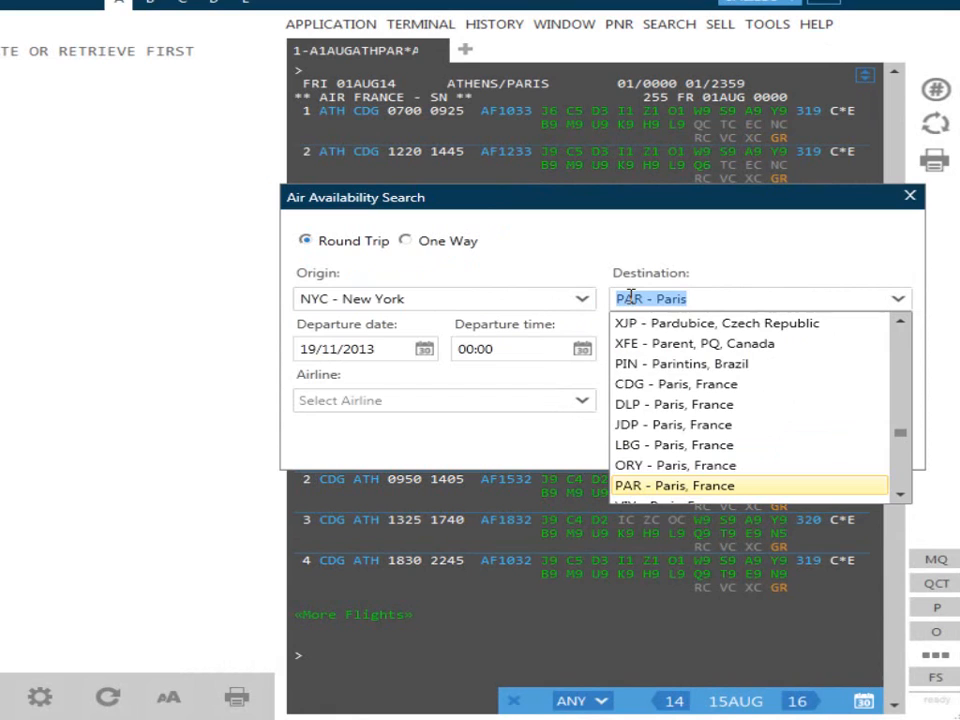
type("rio")
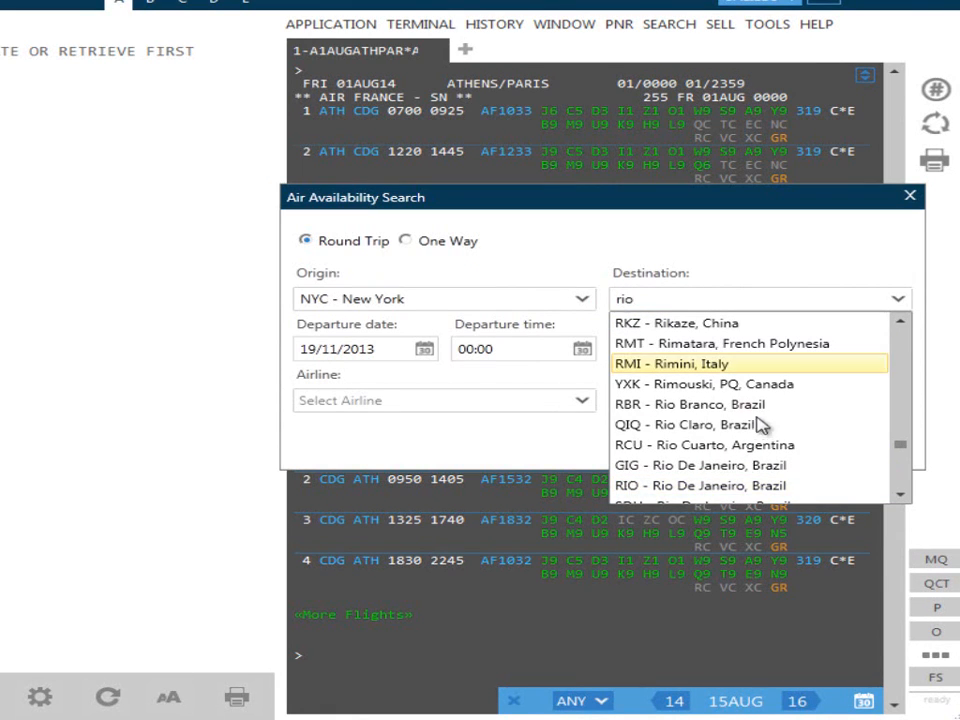
mouse_move(796, 506)
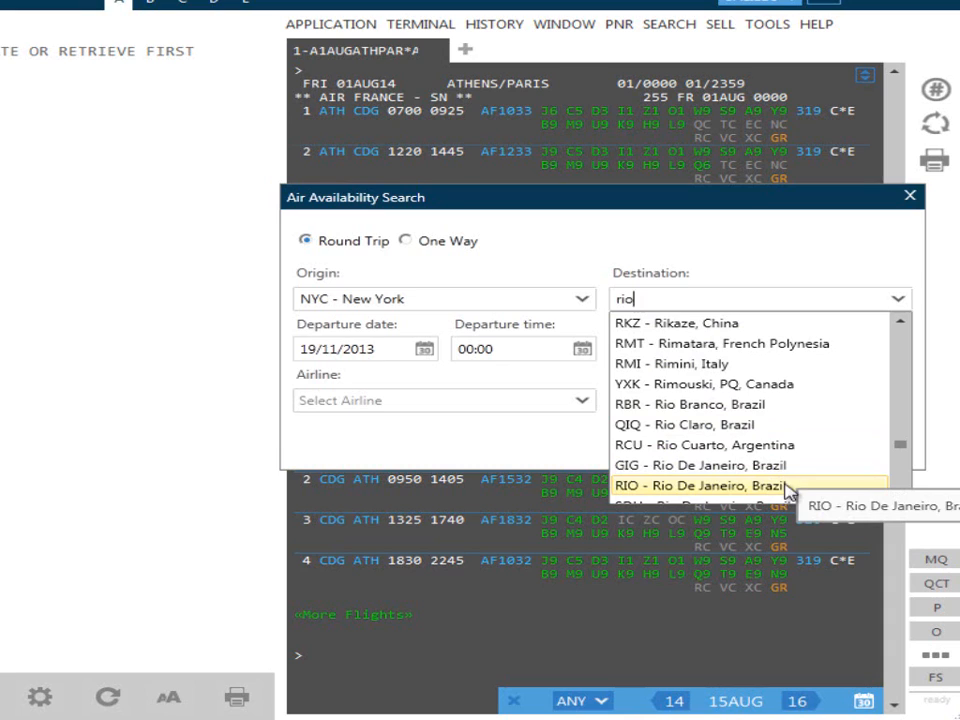
mouse_move(816, 492)
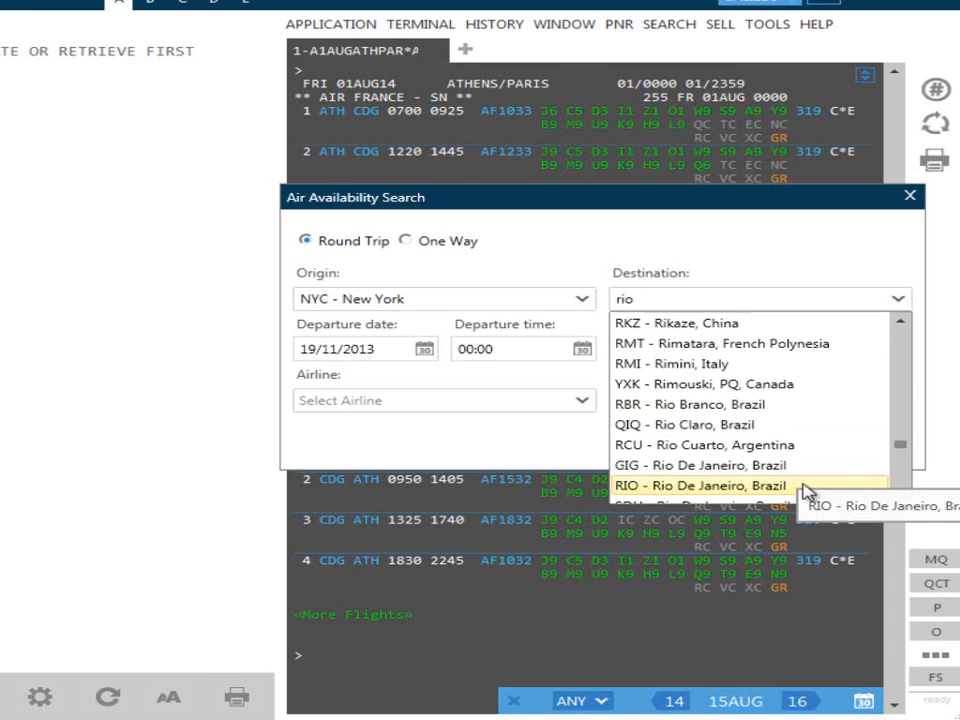
Choose Rio De Janeiro, departing 07/09/2014 and returning 14/09/2014.
left_click(706, 486)
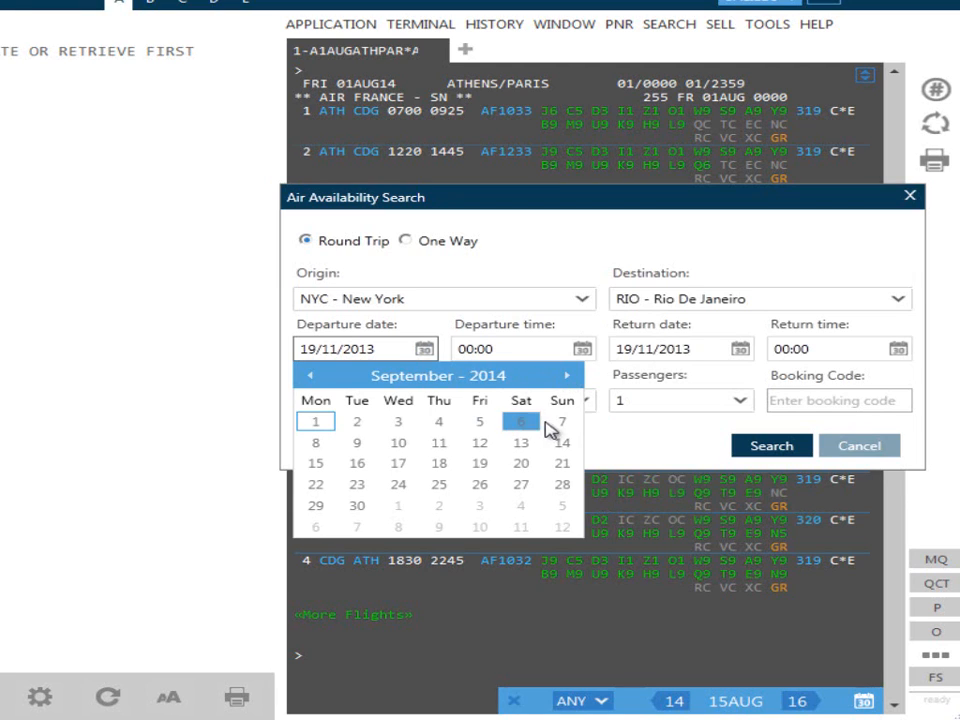
left_click(520, 420)
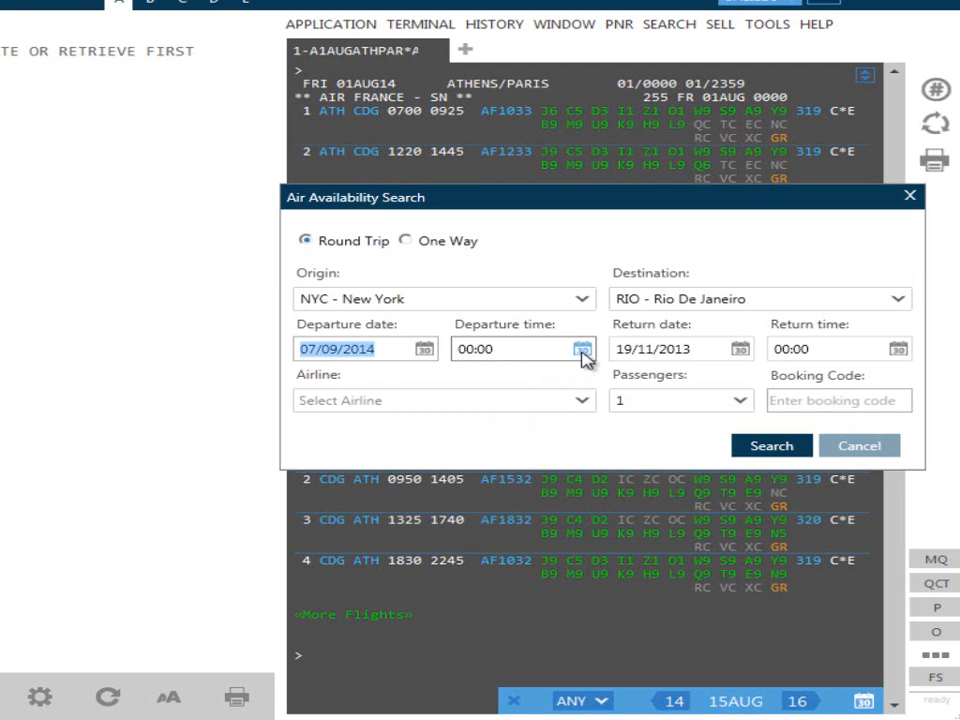
left_click(580, 348)
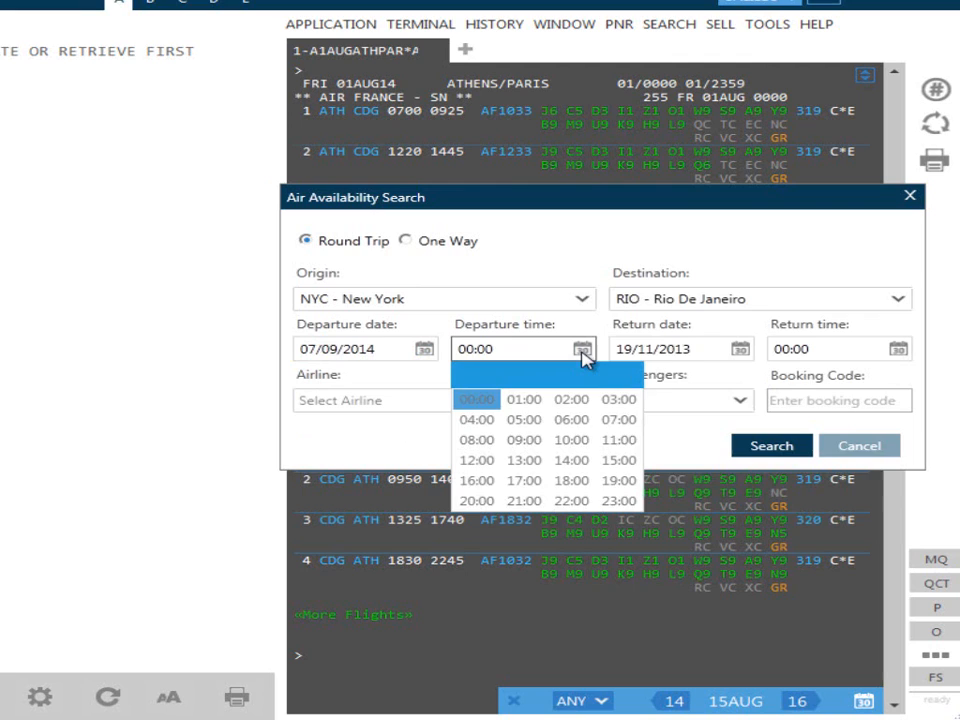
left_click(740, 348)
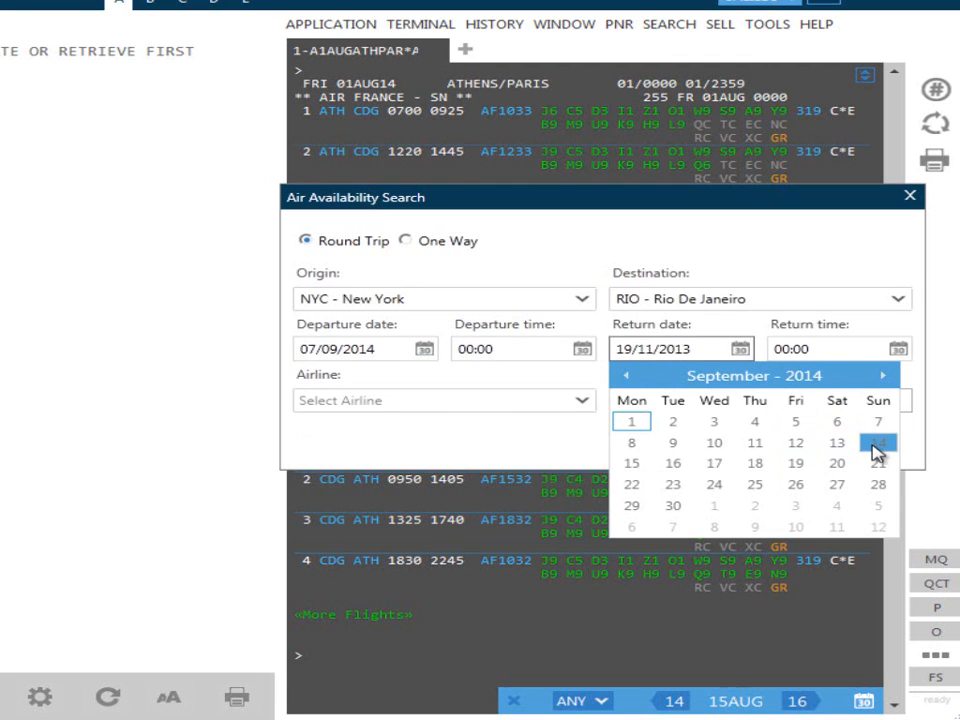
left_click(878, 440)
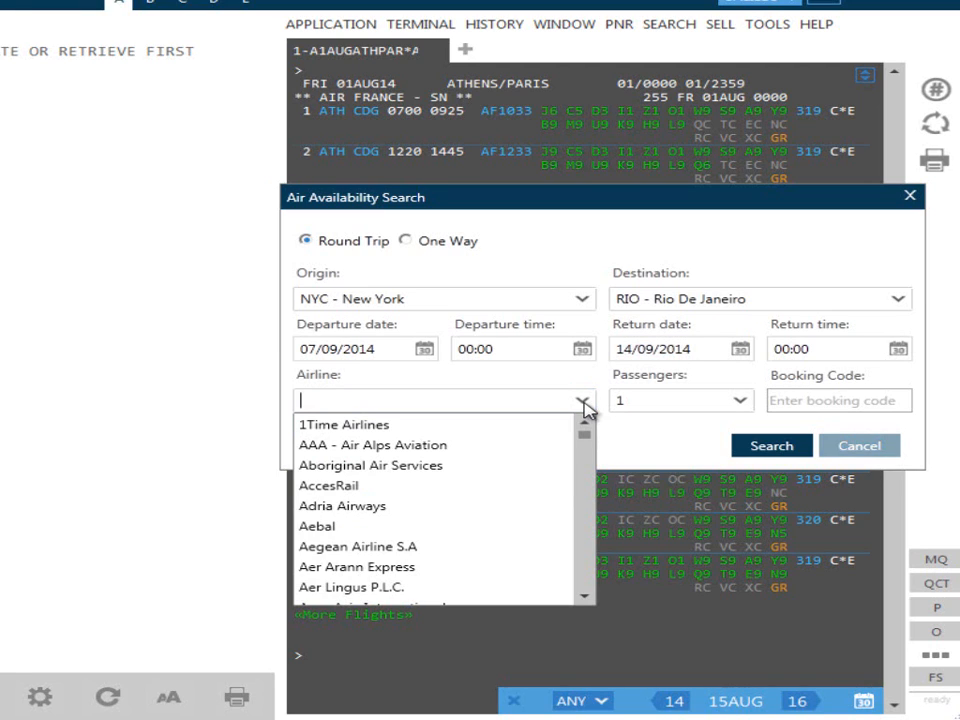
Restrict to airline AA in booking class C and run the search.
type("aa")
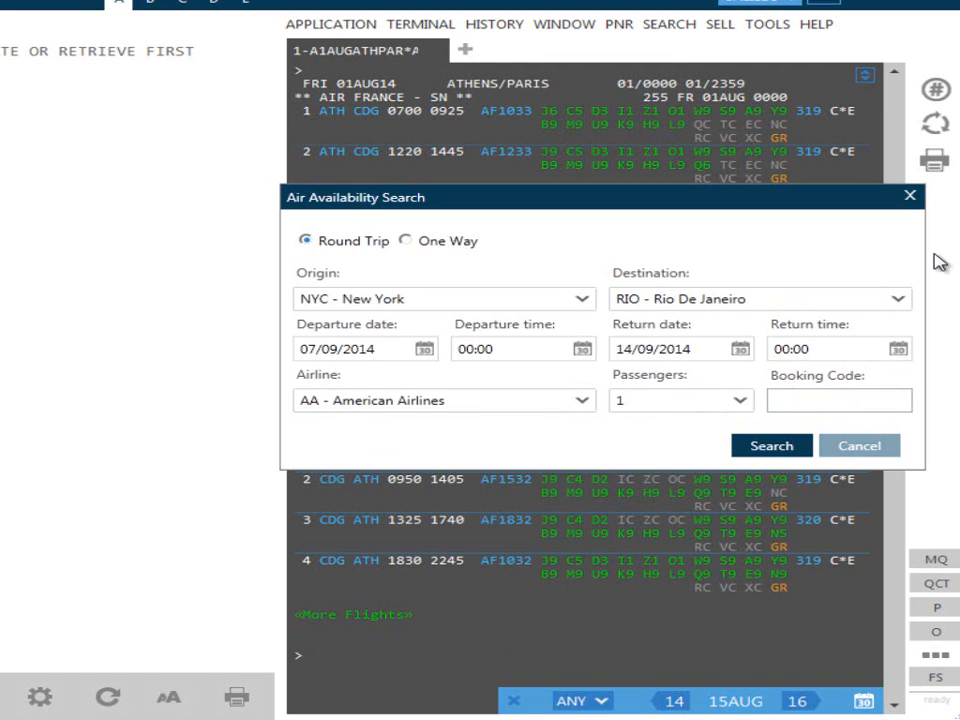
type("C")
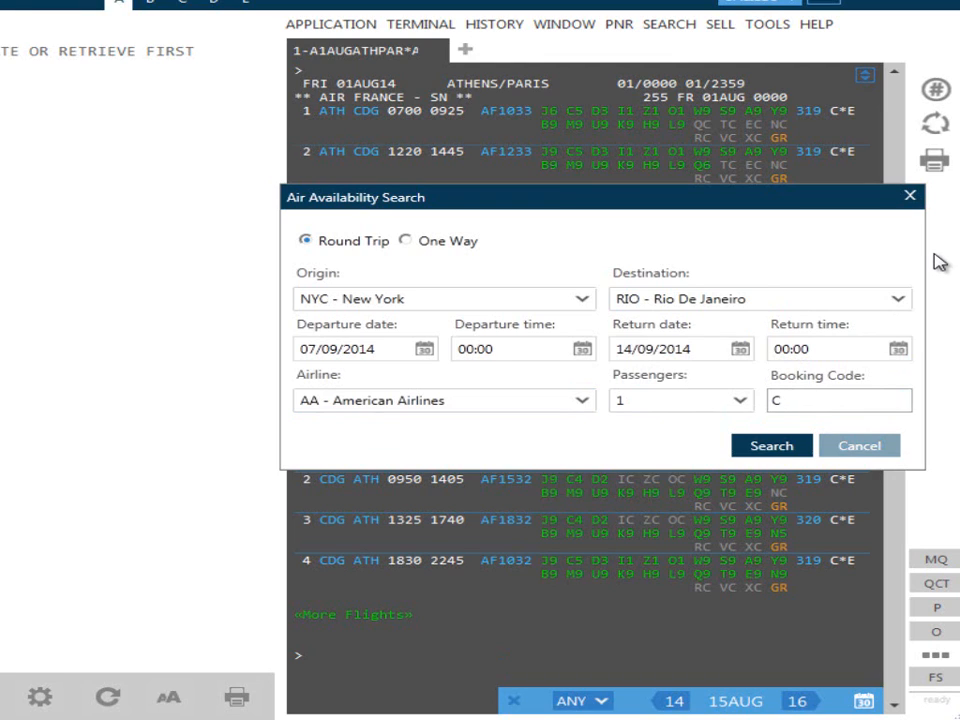
mouse_move(944, 308)
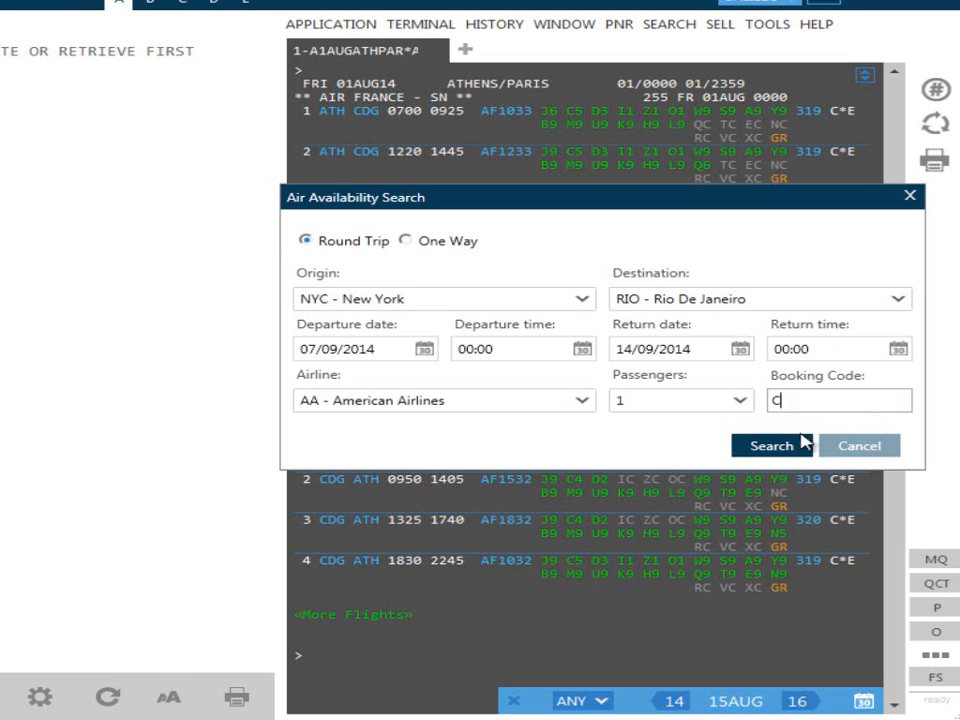
left_click(772, 446)
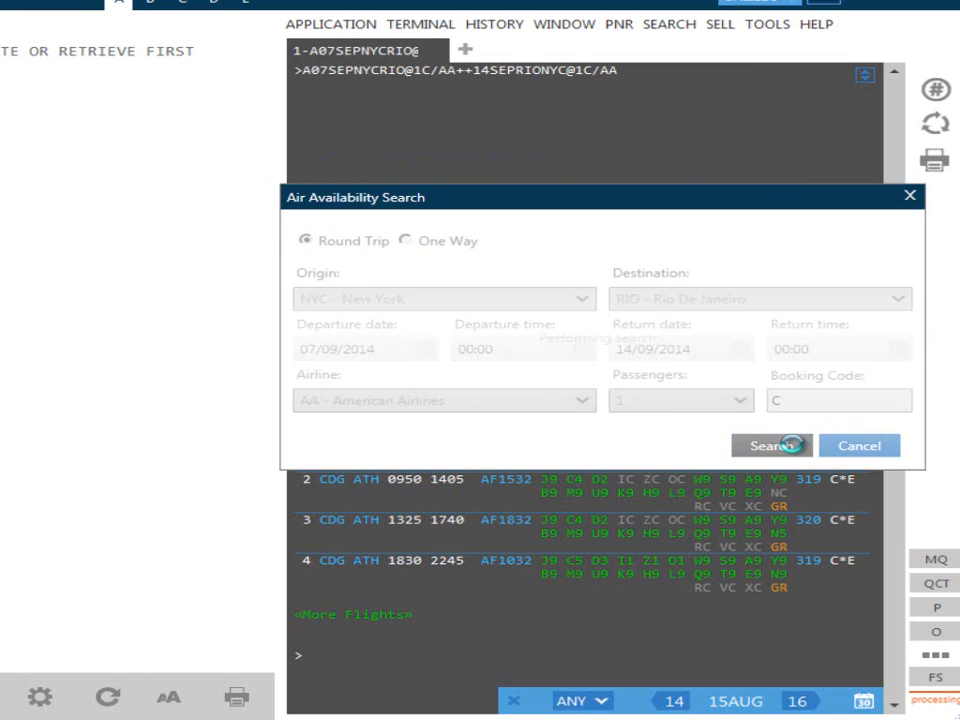
left_click(784, 444)
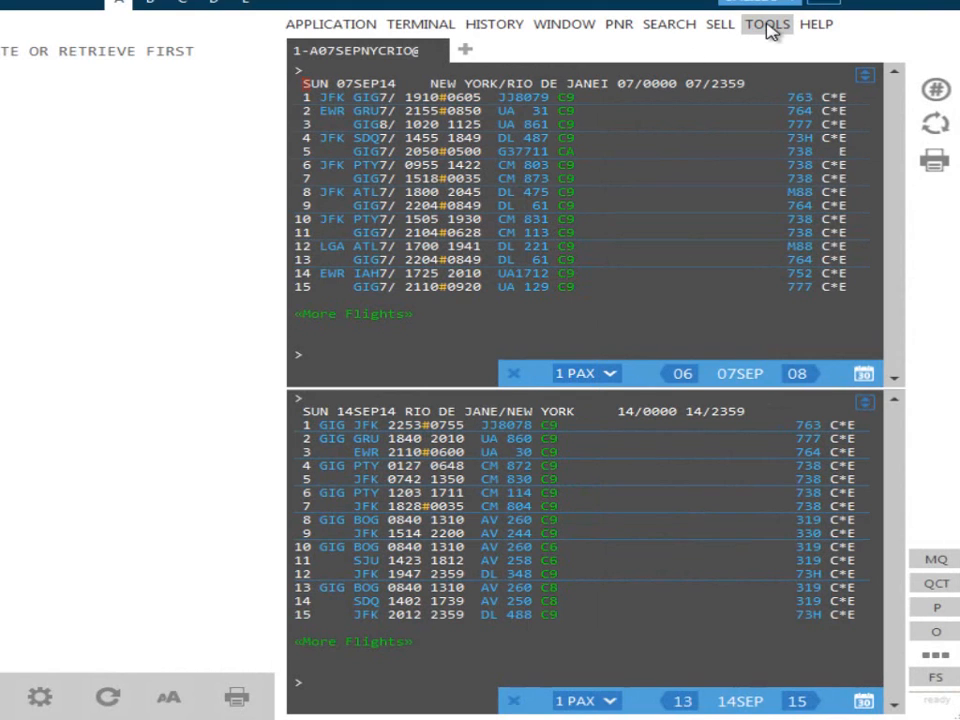
Bring up the twelve-month calendar from the Tools menu.
left_click(776, 28)
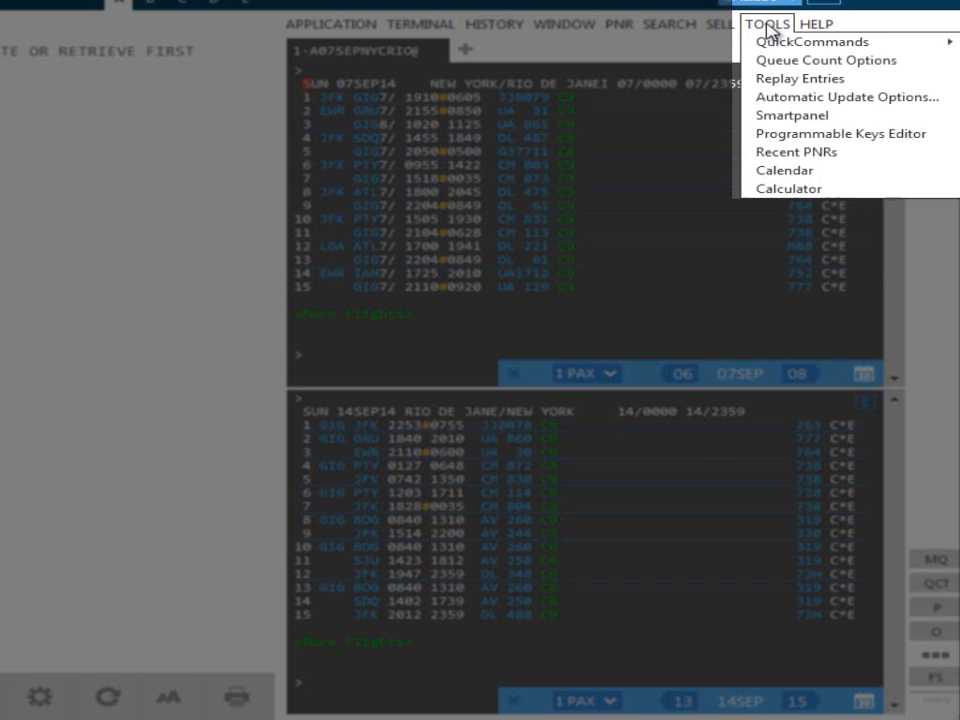
mouse_move(802, 180)
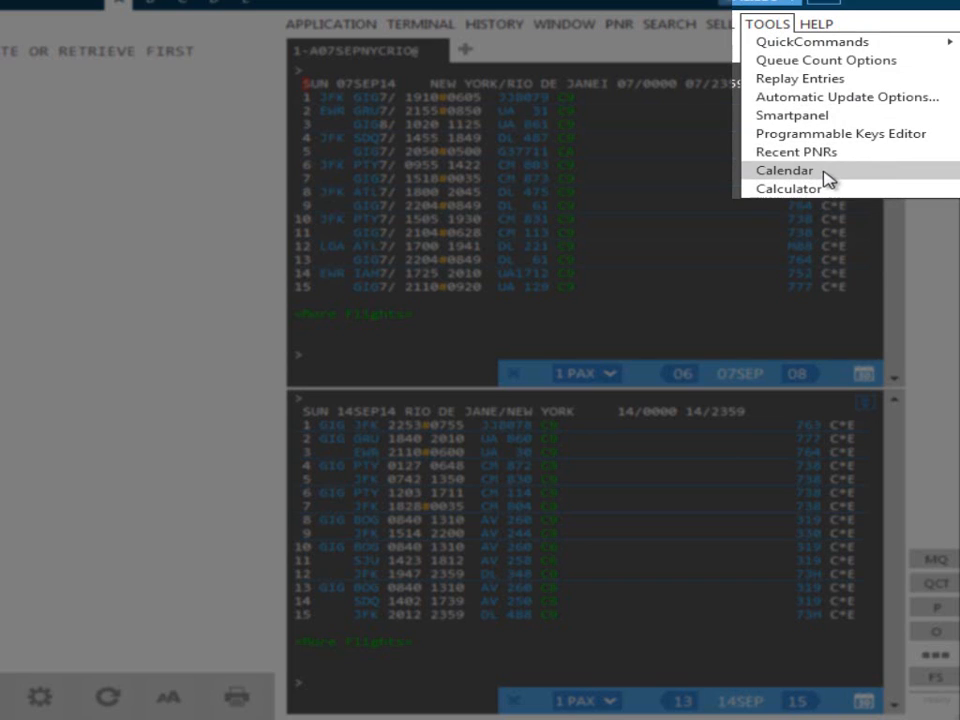
left_click(784, 168)
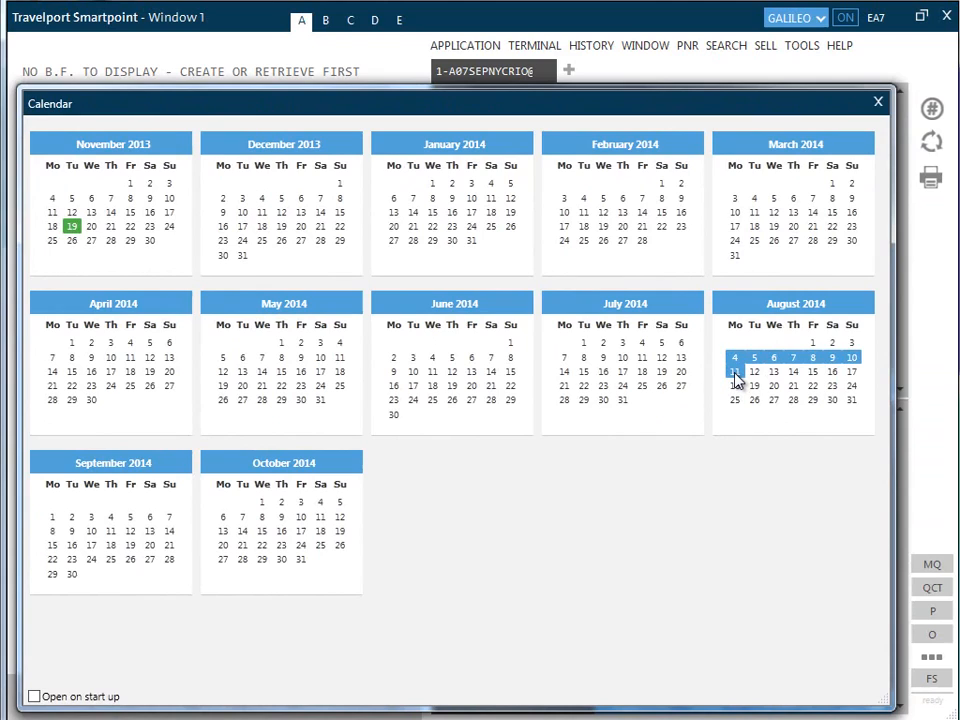
Launch an availability search from the 4–11 August calendar selection.
right_click(734, 374)
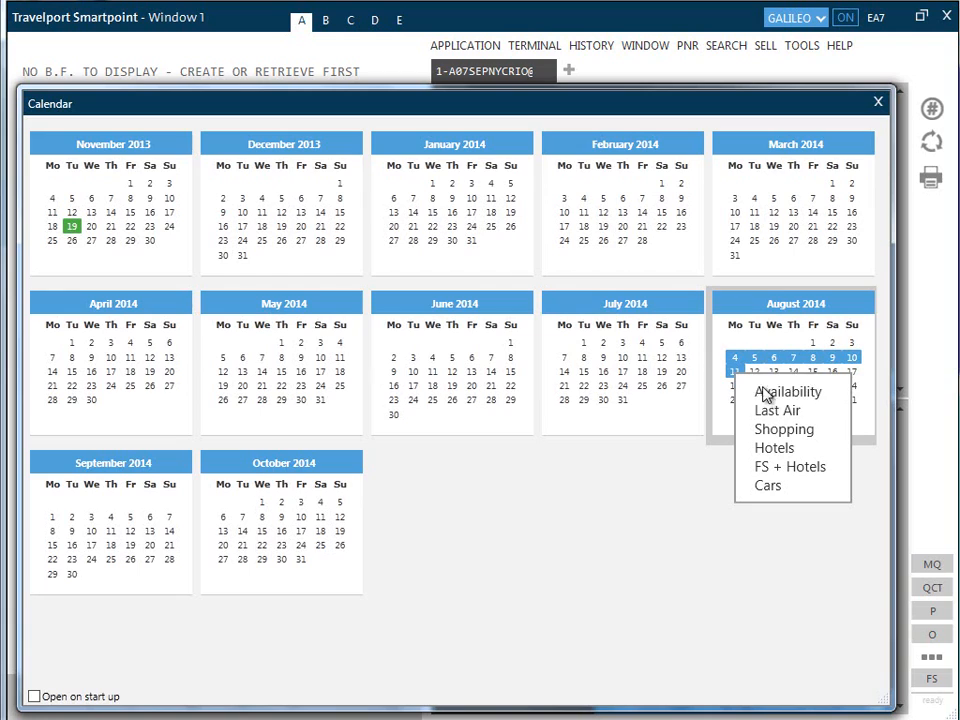
left_click(790, 392)
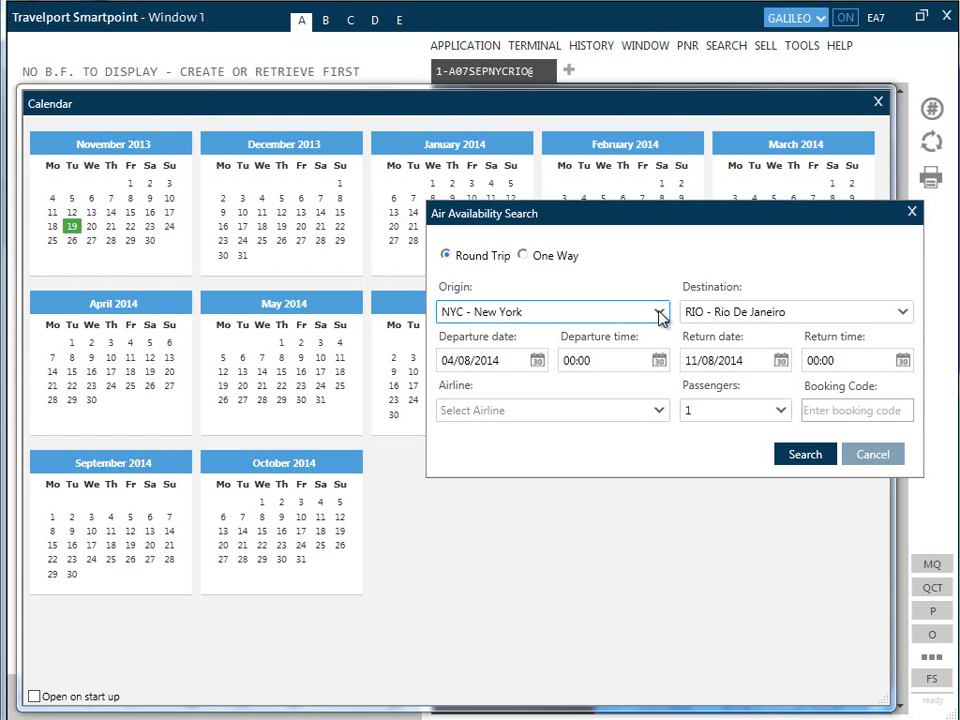
Search ROM–MIL out 08:00, back 17:00, on AZ Alitalia for one passenger.
left_click(660, 312)
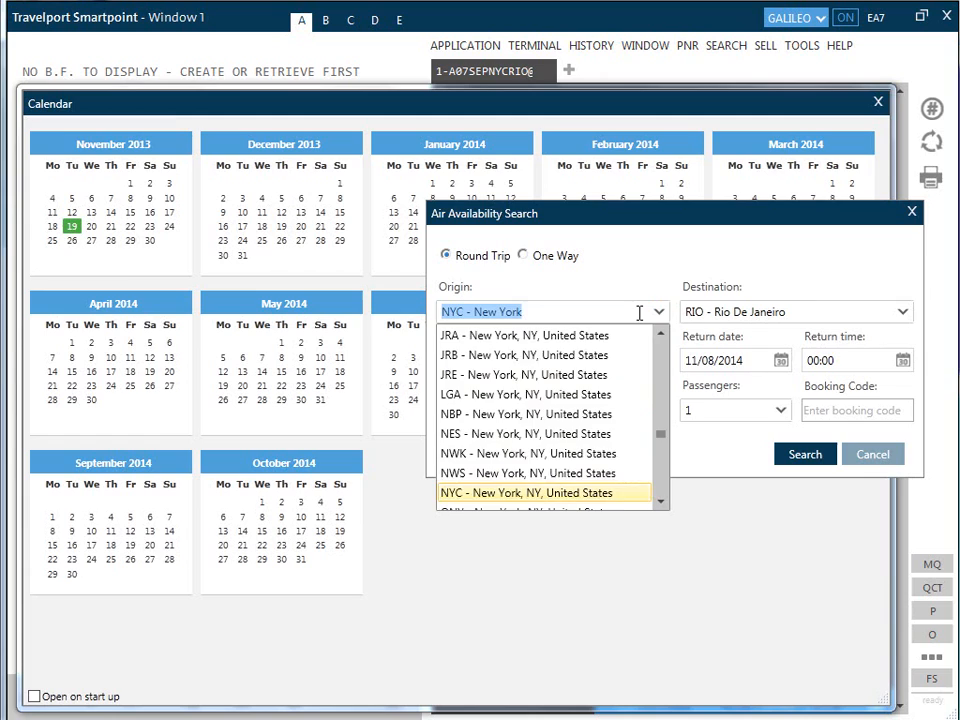
type("rom")
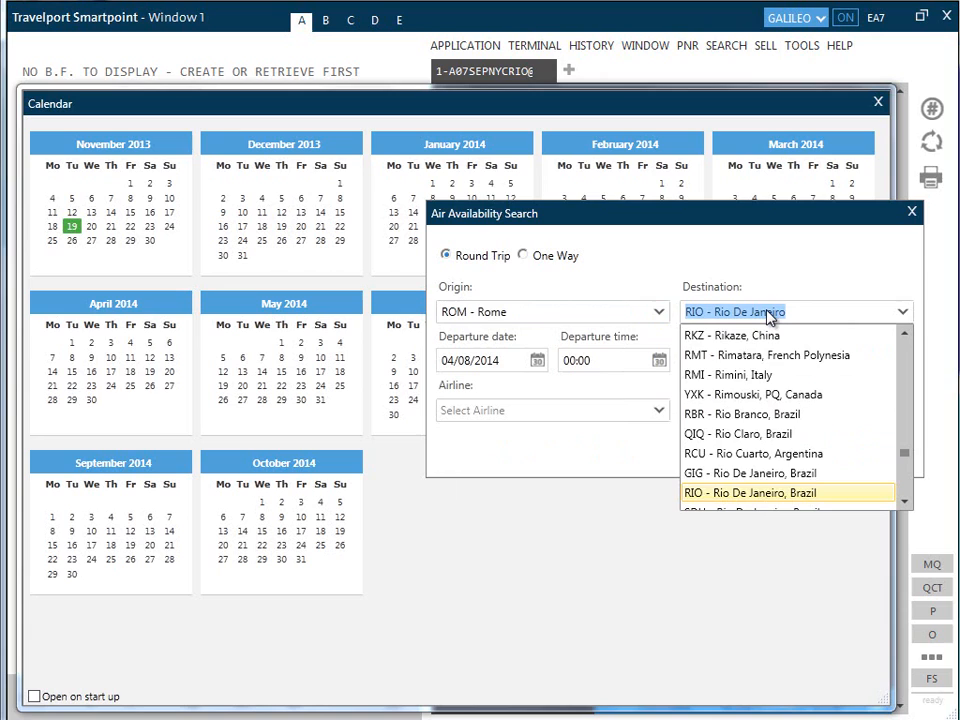
type("mil")
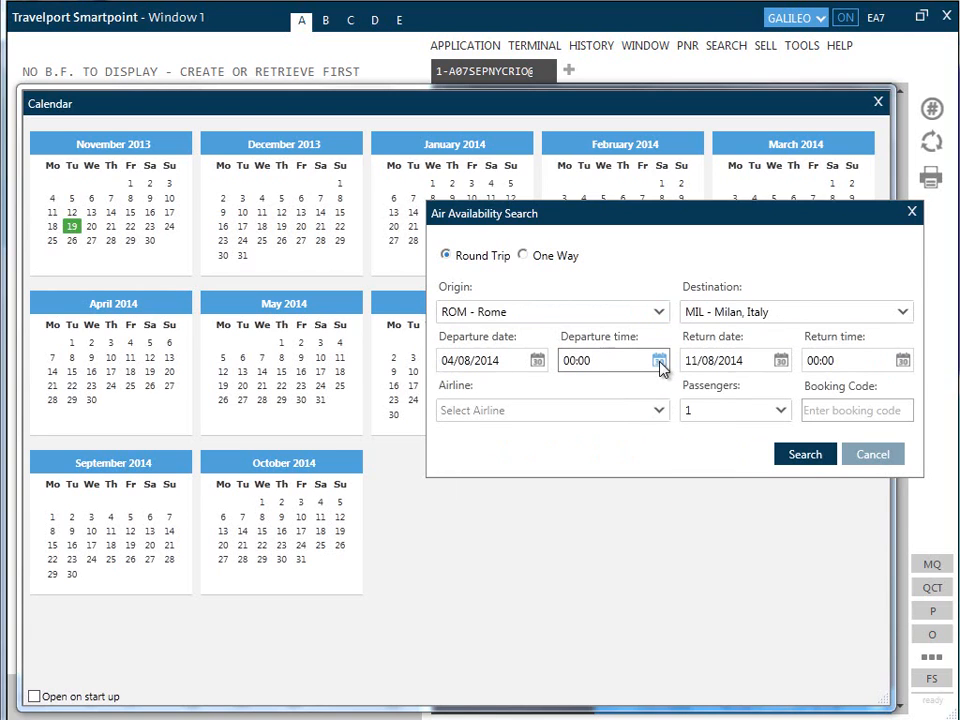
left_click(660, 360)
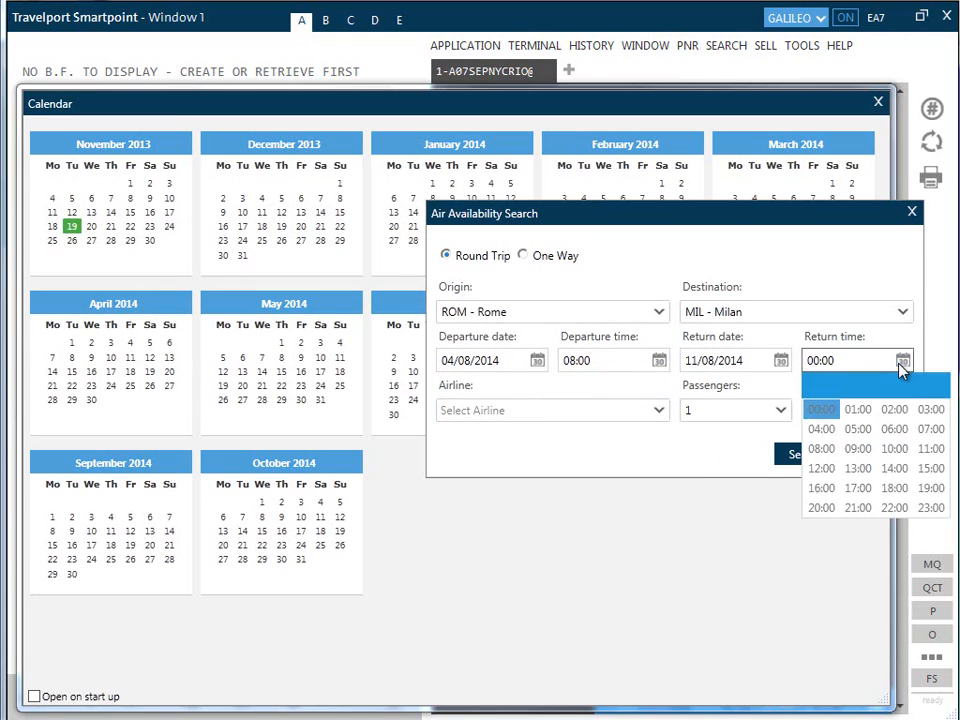
left_click(856, 468)
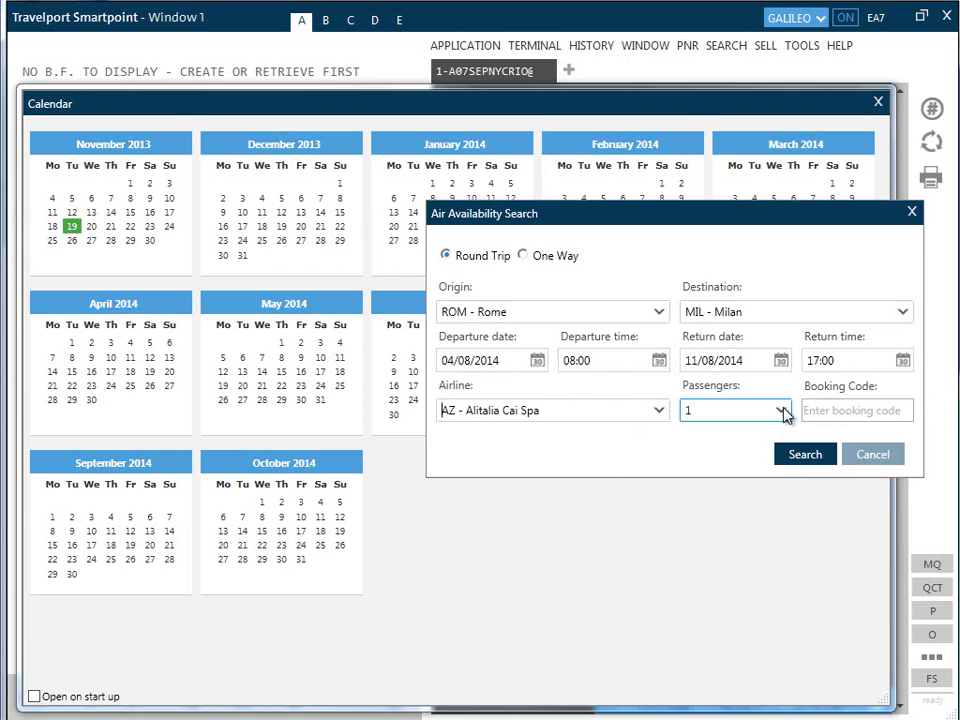
left_click(866, 410)
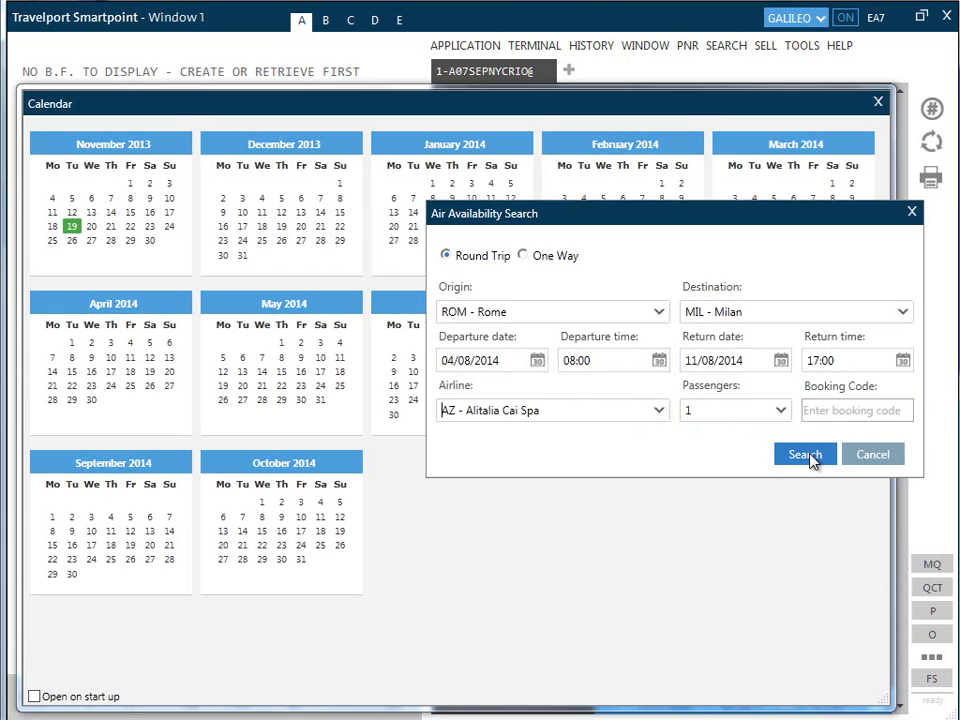
left_click(804, 454)
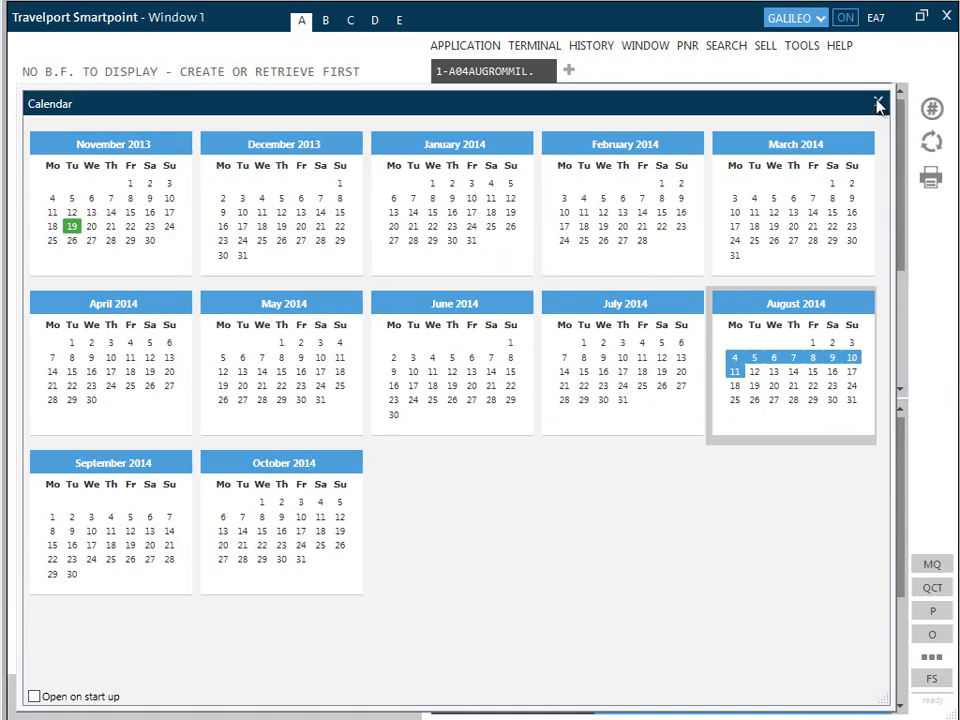
View the Rome–Milan results, then reopen the calendar's search options for 7–13 July.
left_click(878, 96)
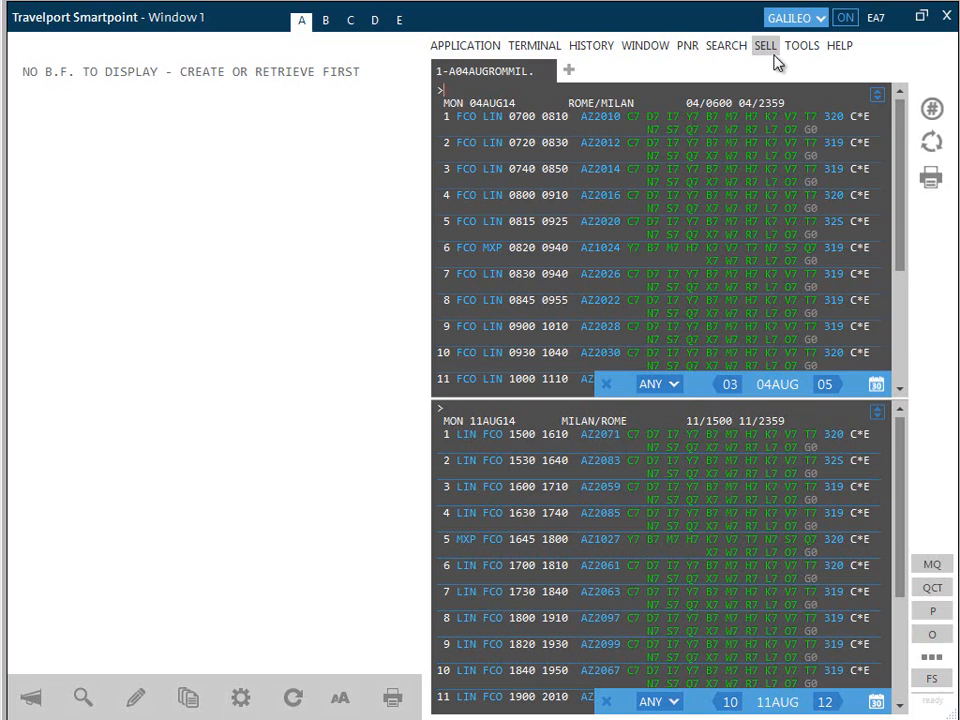
left_click(812, 46)
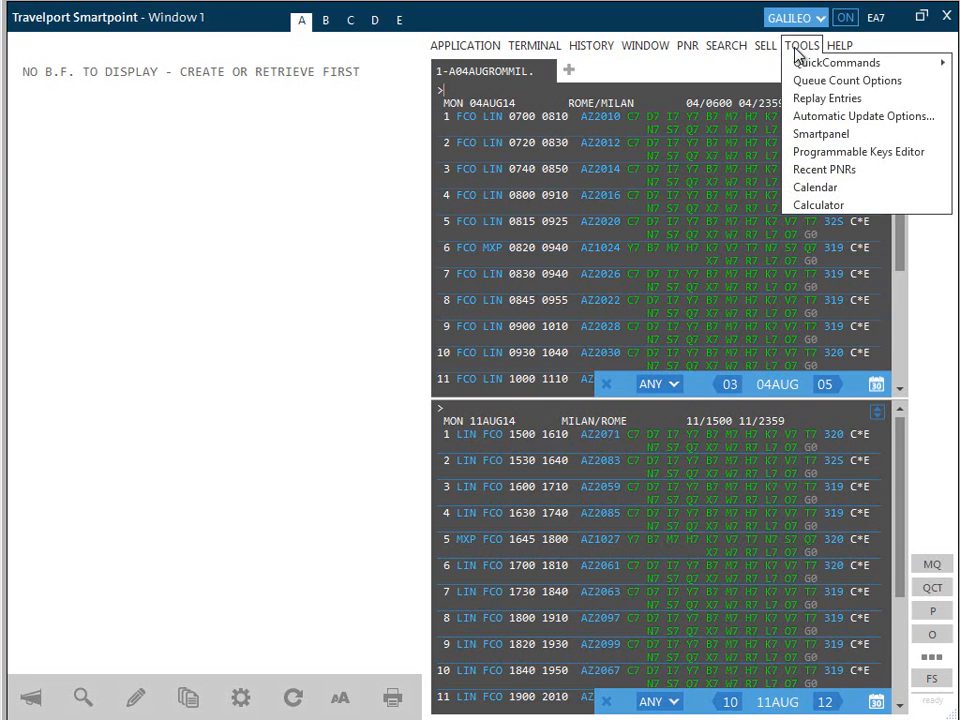
left_click(816, 188)
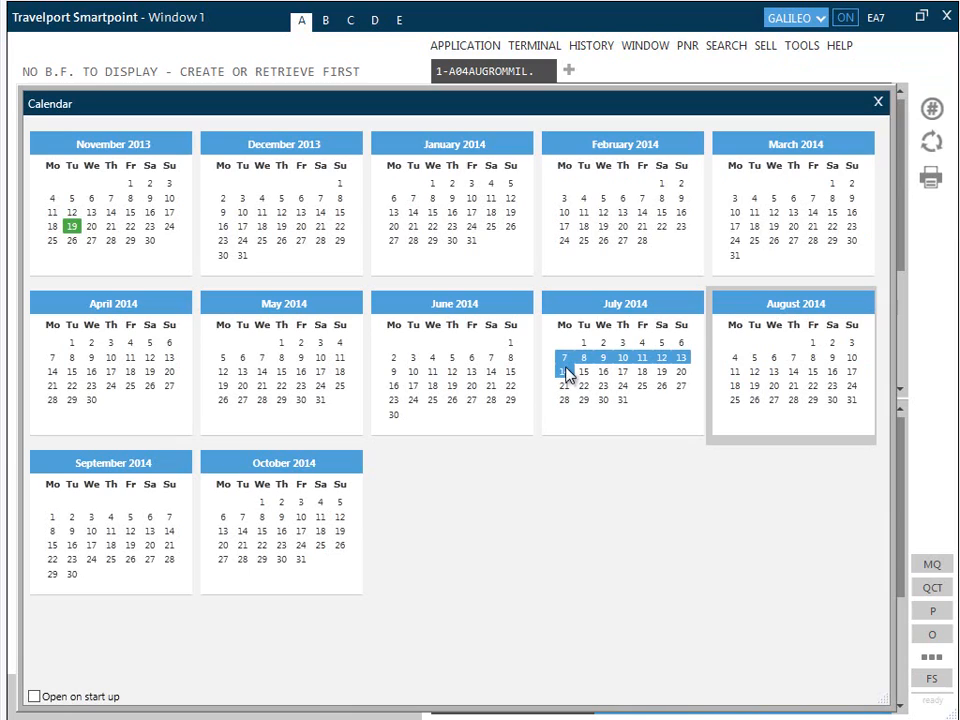
right_click(564, 372)
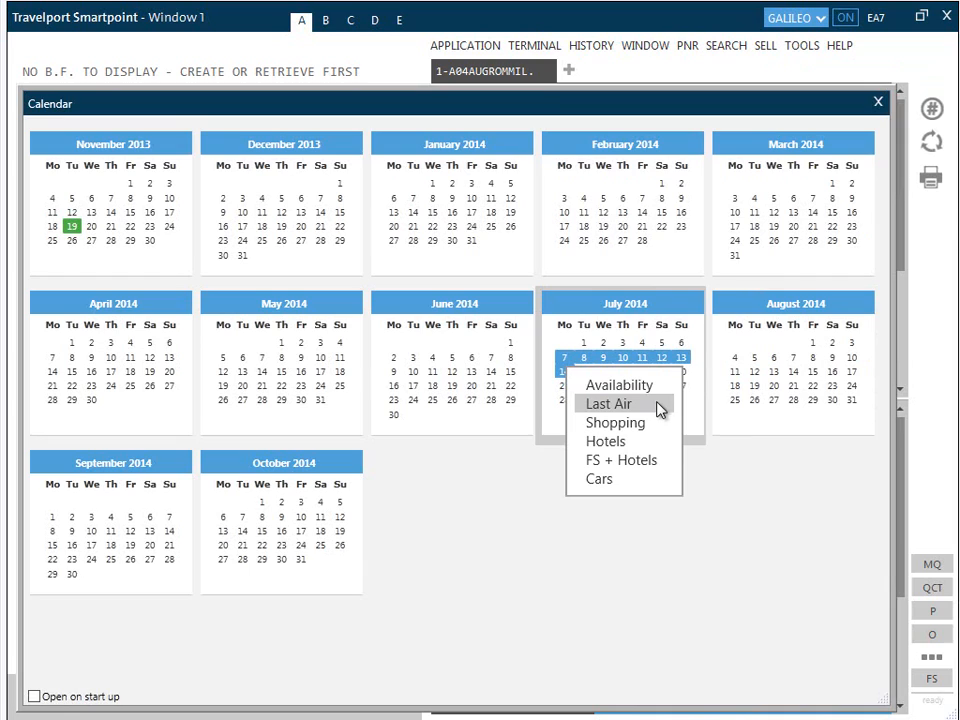
Rerun Last Air for the July Rome–Milan dates and bring up the Quick Commands search.
left_click(612, 404)
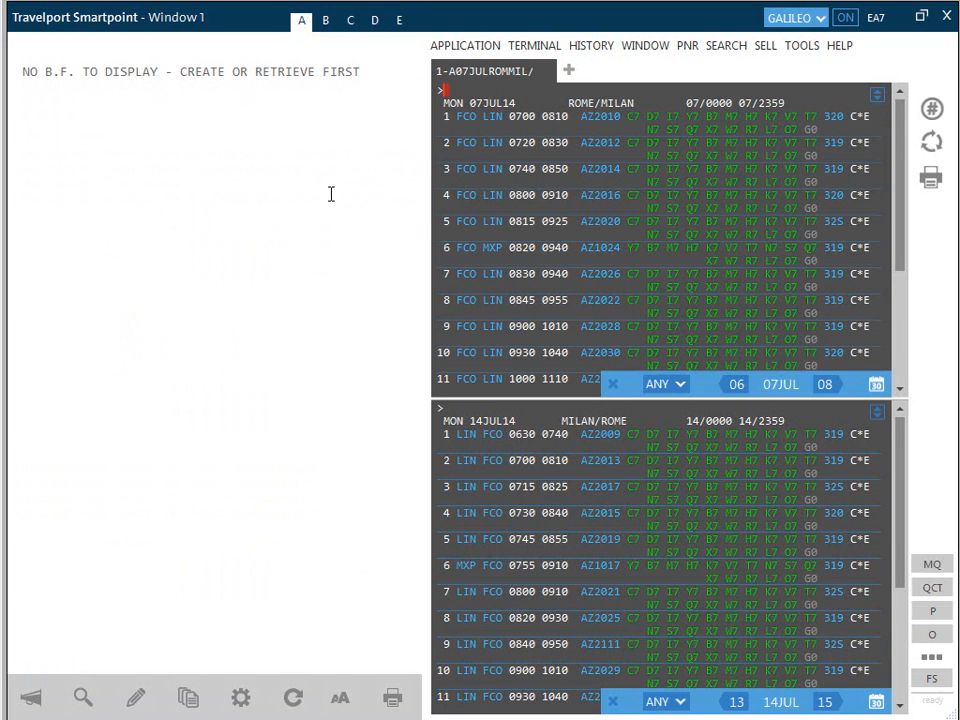
mouse_move(410, 134)
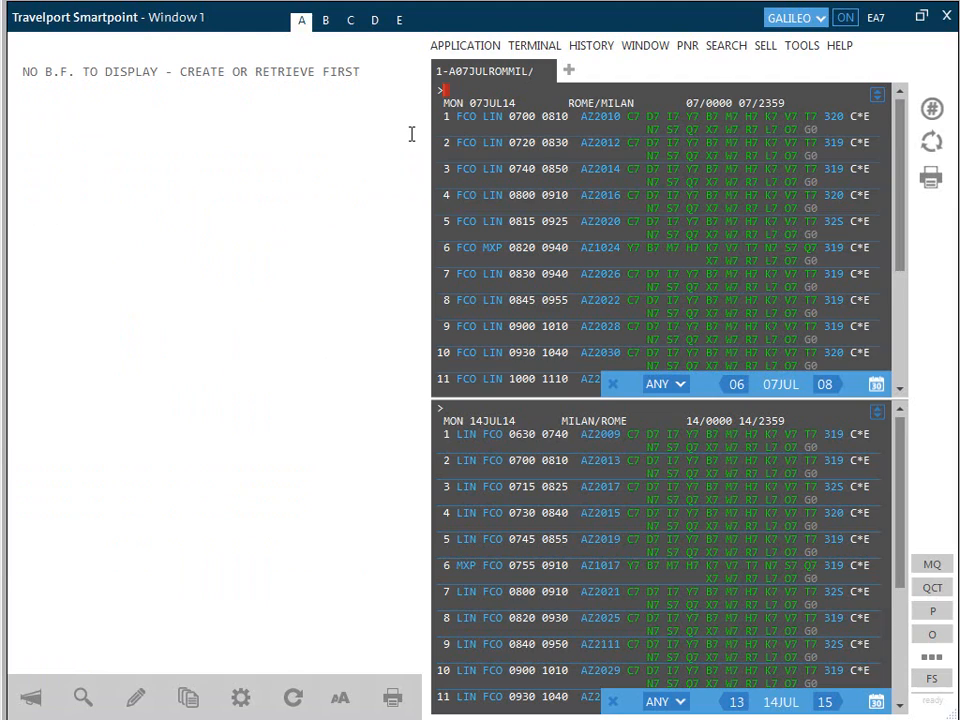
mouse_move(382, 470)
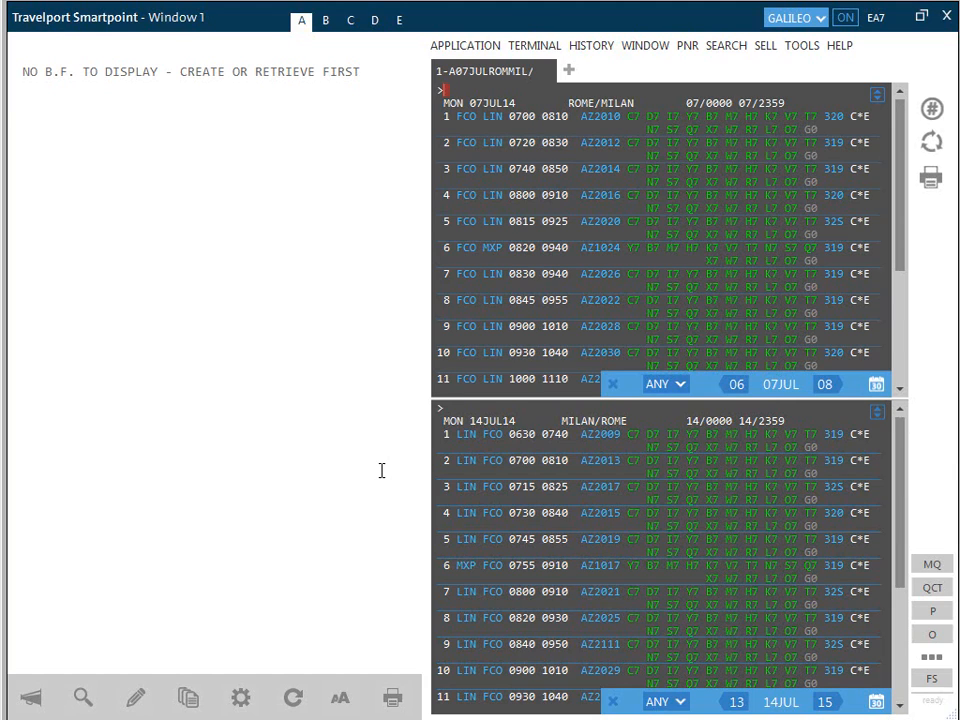
mouse_move(932, 100)
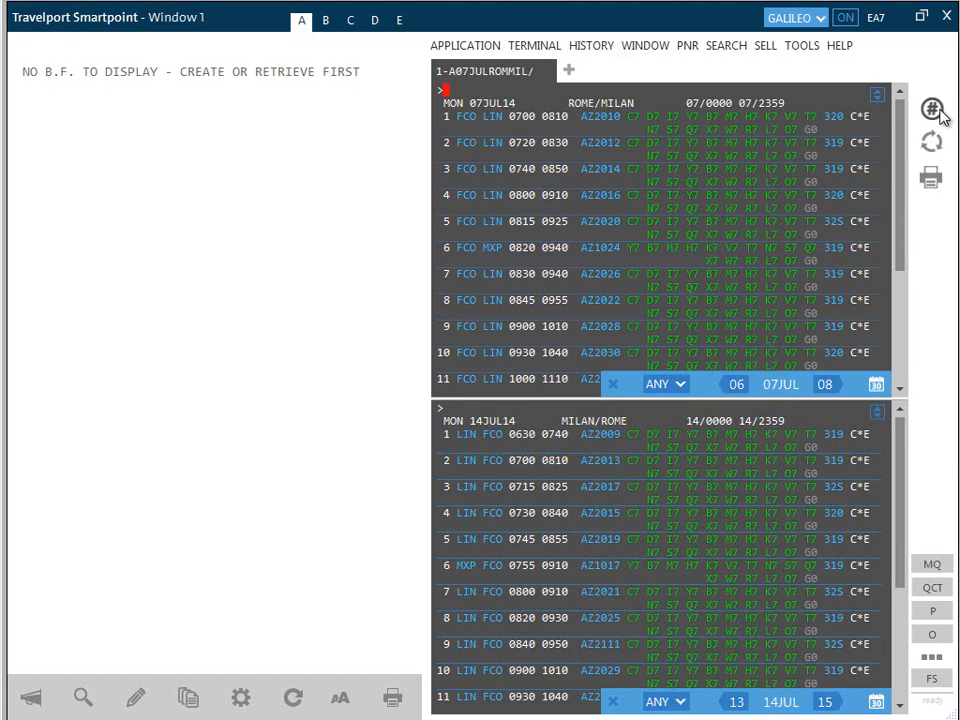
left_click(904, 108)
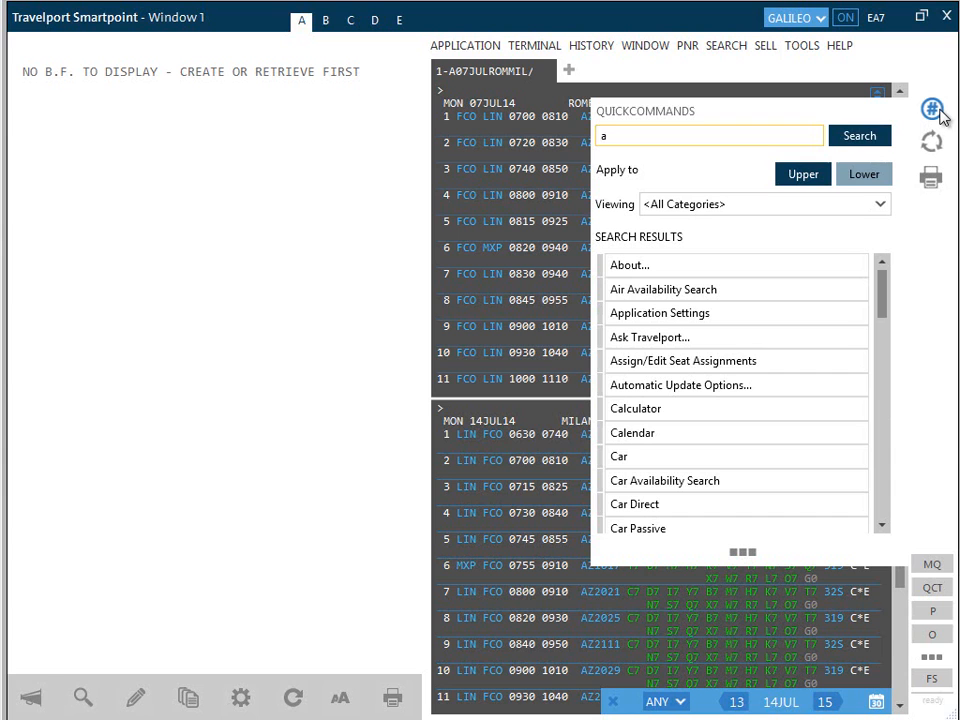